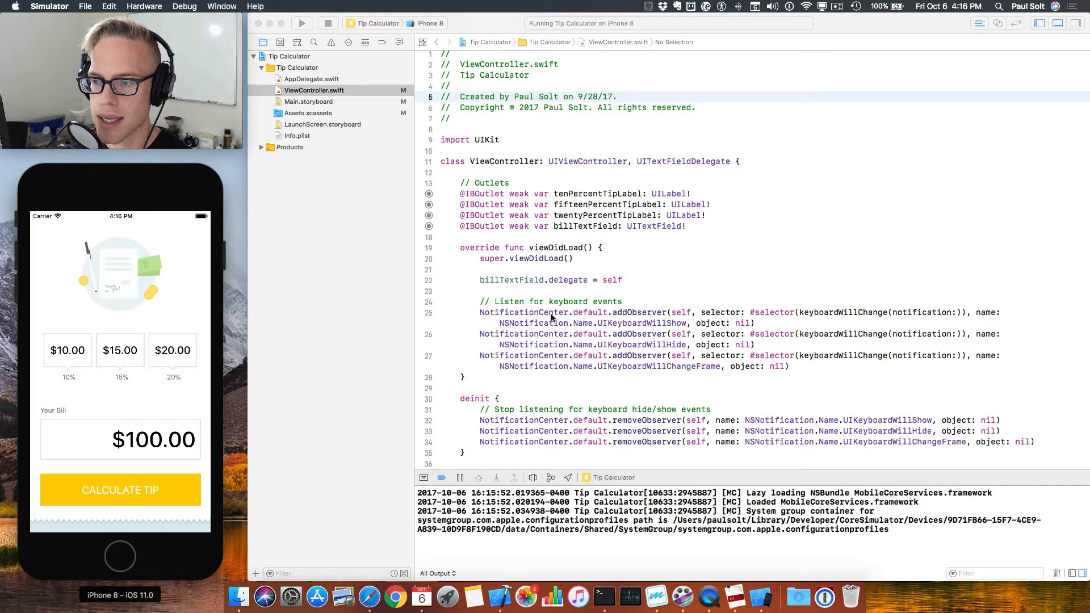
mouse_move(628, 349)
type("c")
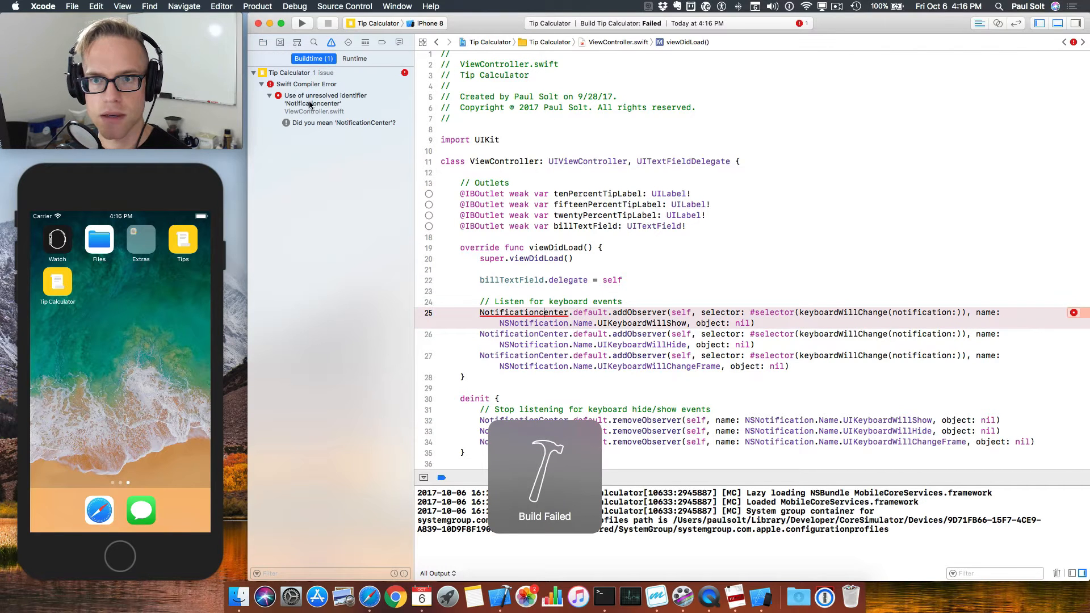
- Accept the NotificationCenter Fix-it on line 25, then garble billTextField on line 22 as 'bidfkjd'
left_click(324, 99)
type("C")
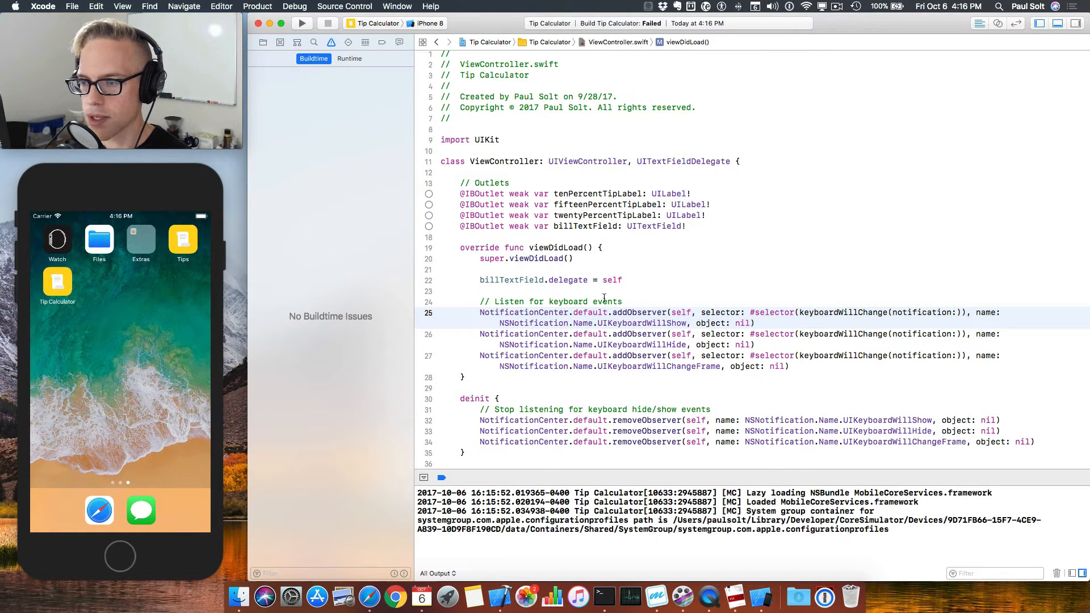
left_click(501, 290)
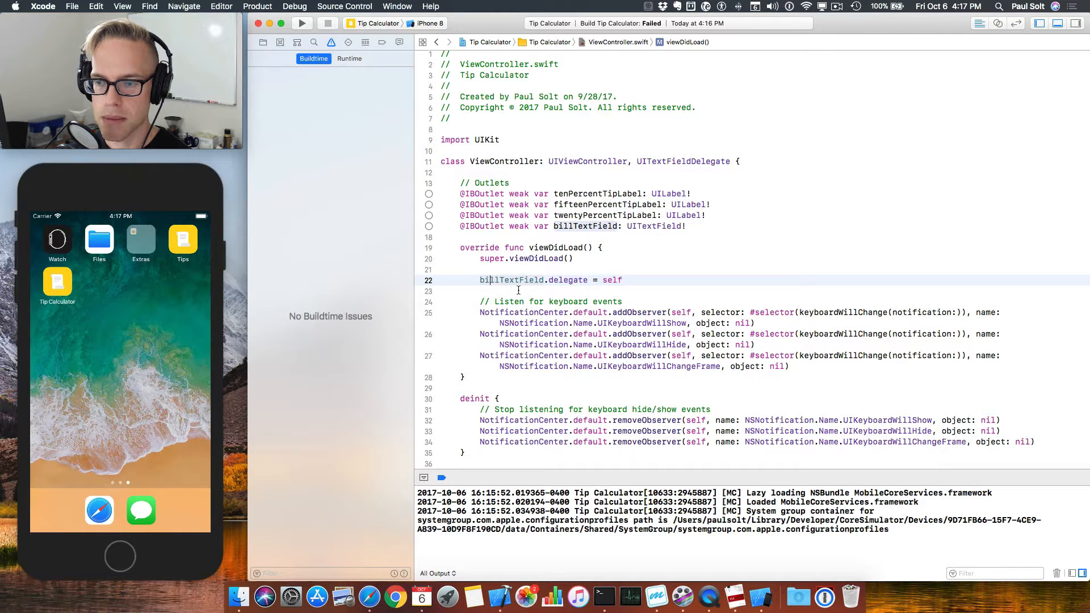
double_click(501, 279)
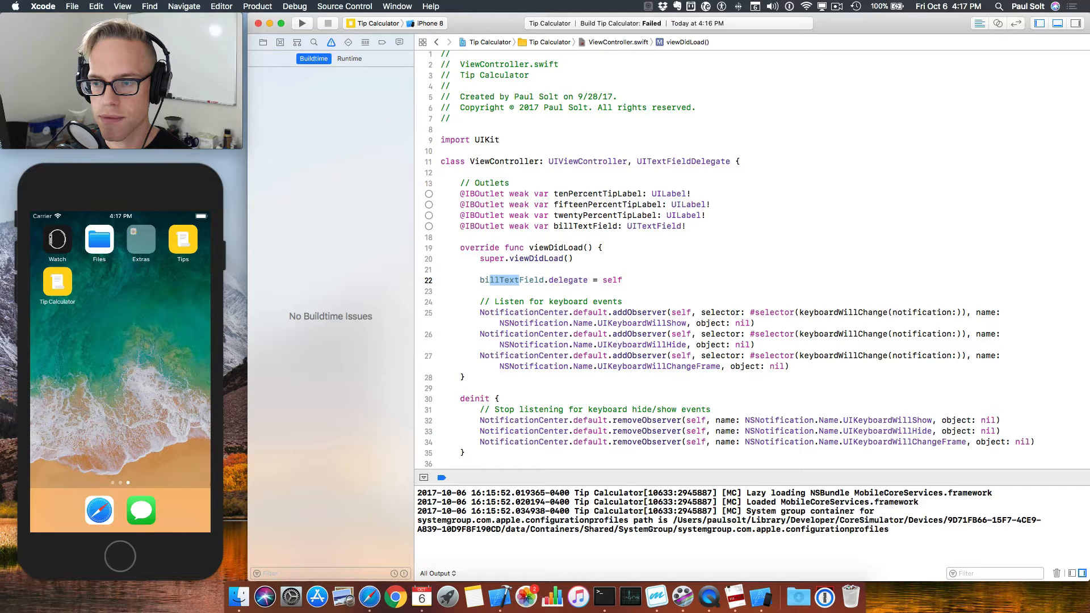
type("bidfkjdd")
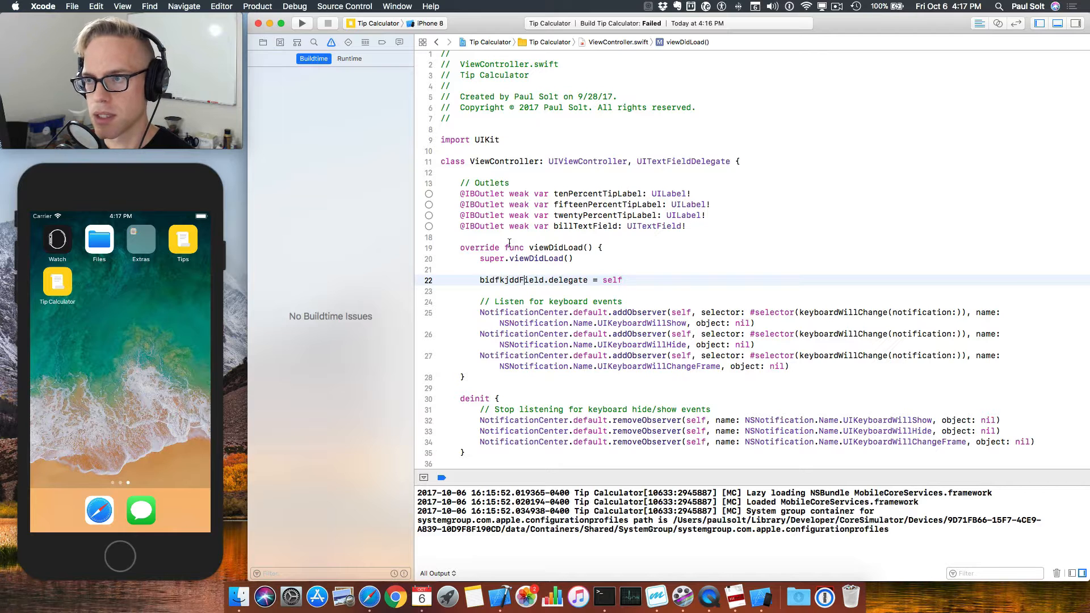
- Build to show the unresolved identifier, then retype the outlet and line 22 use as billTTTextField
left_click(301, 22)
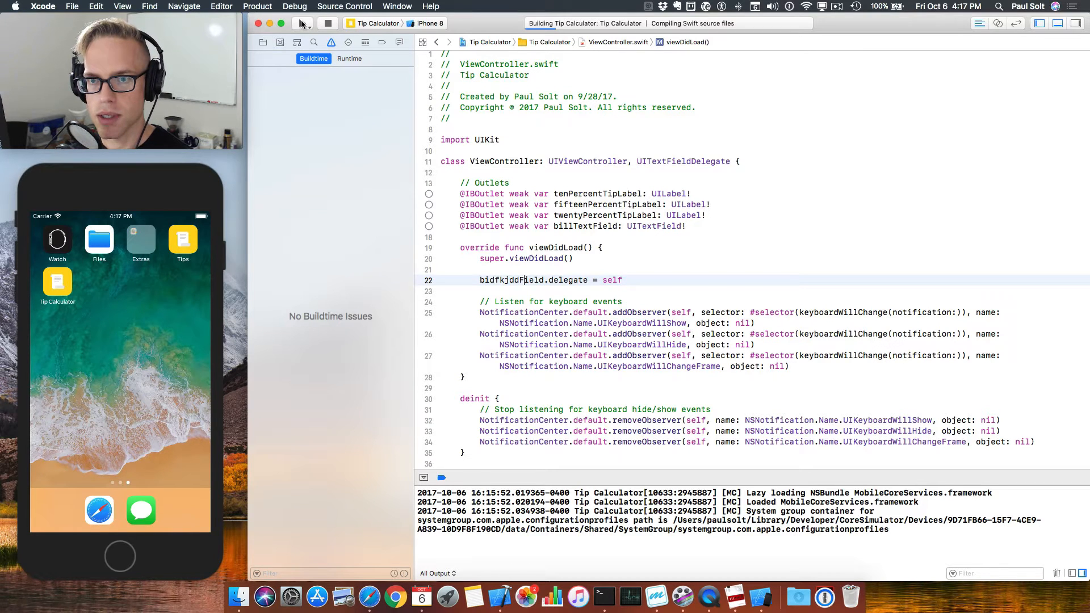
left_click(303, 23)
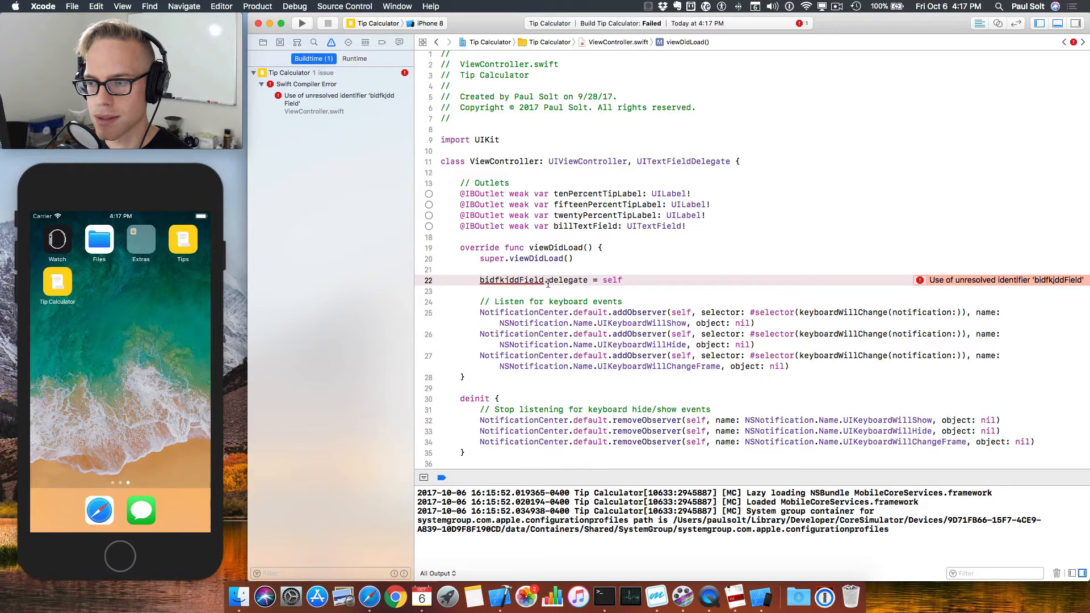
left_click(334, 102)
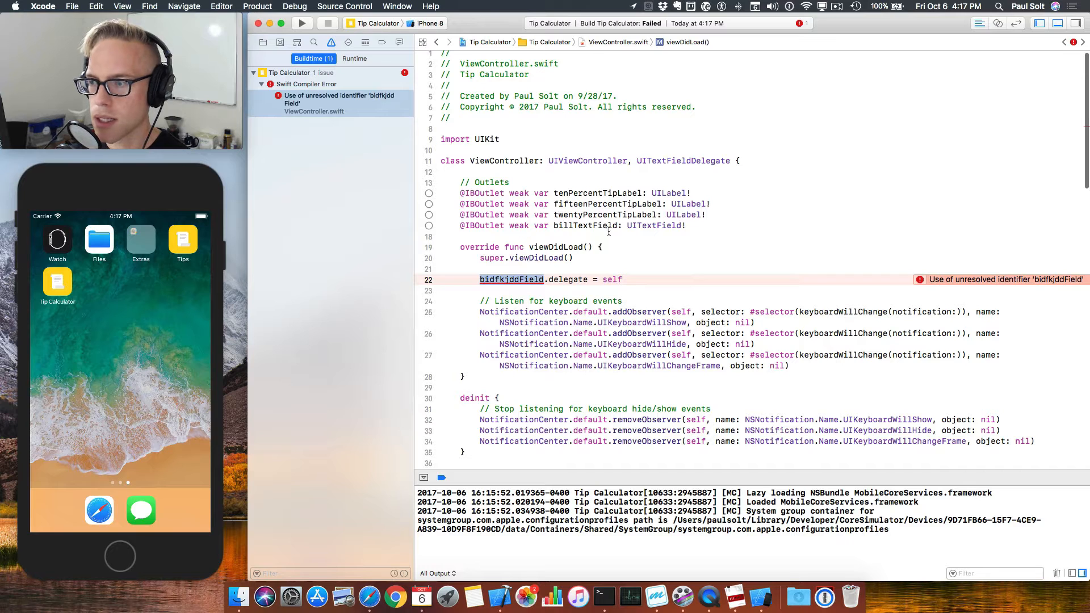
double_click(584, 225)
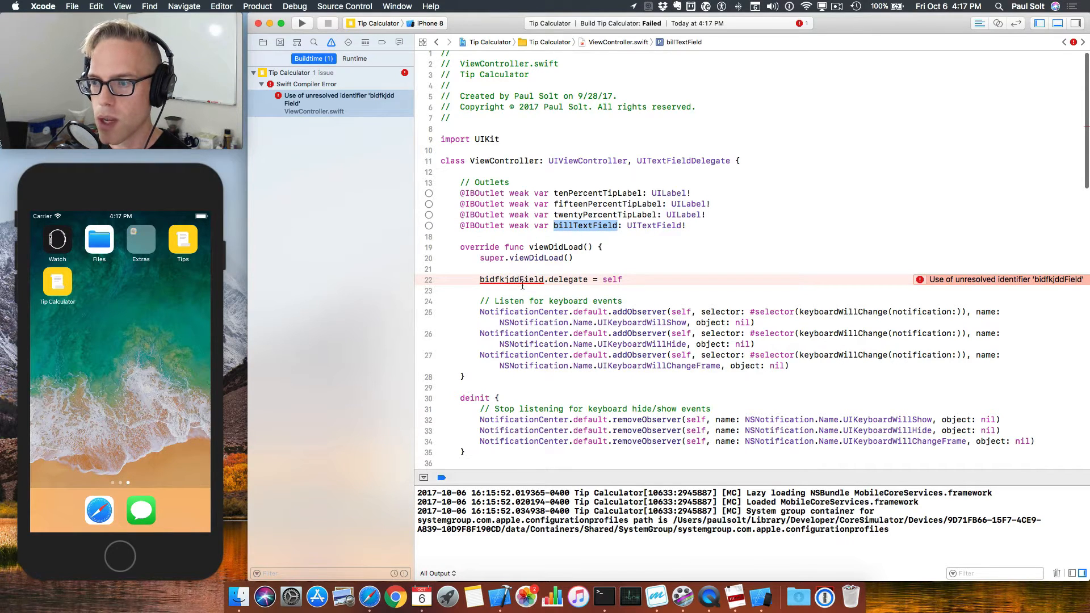
left_click(511, 279)
type("llTText")
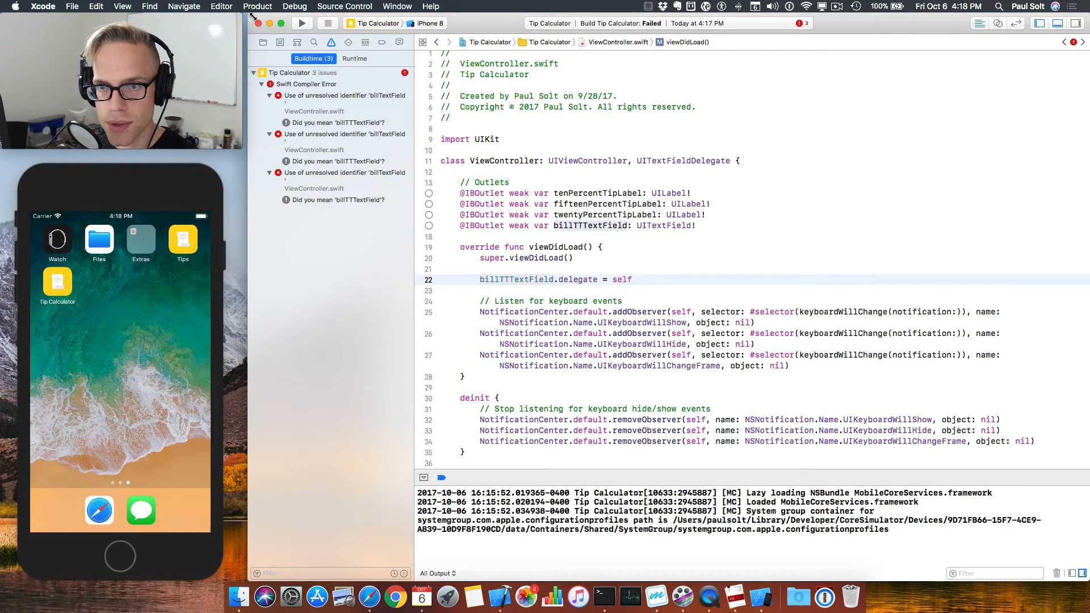
- Retype billTTTextField as billTextField on lines 16 and 22, leaving No Buildtime Issues
left_click(302, 22)
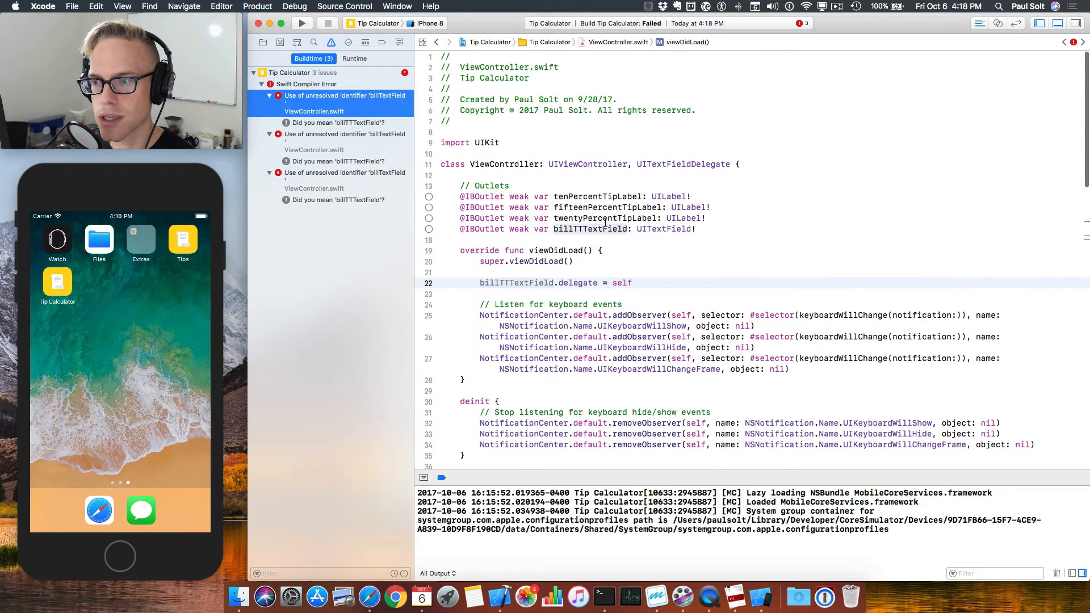
left_click(577, 228)
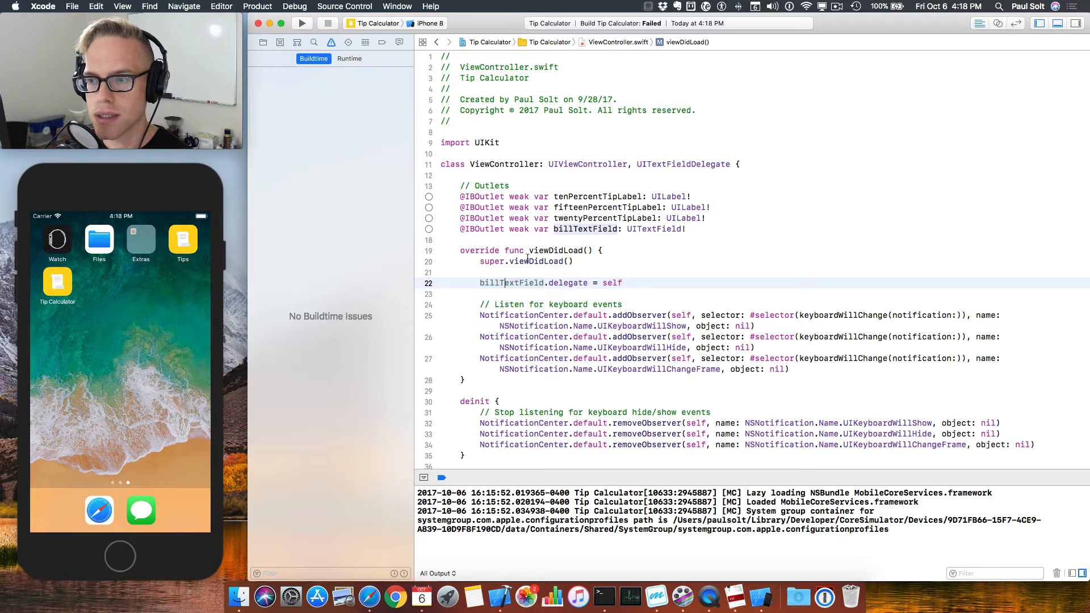
double_click(588, 164)
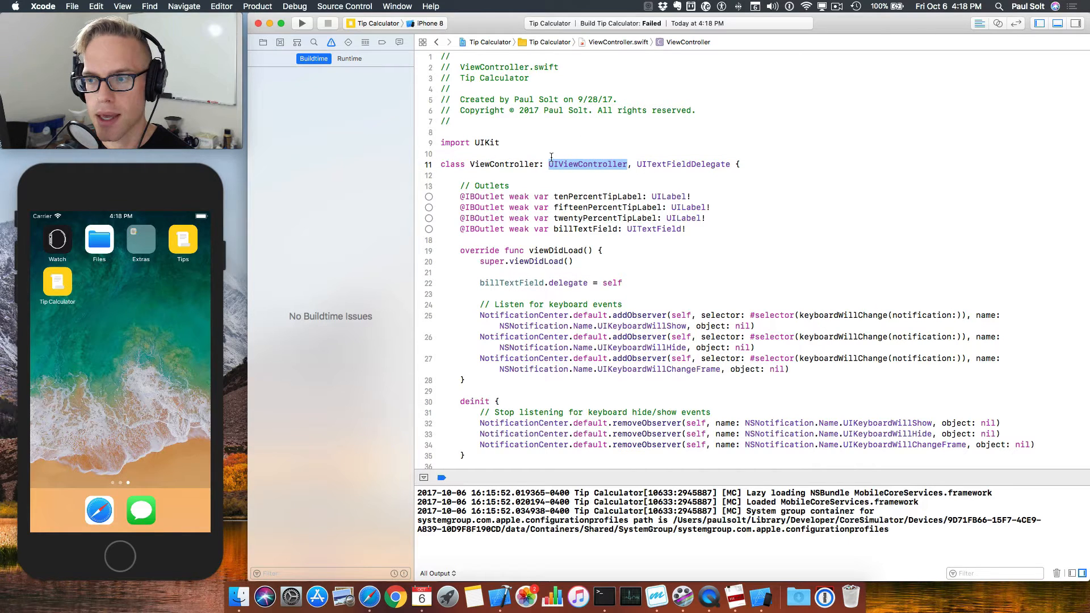
double_click(504, 164)
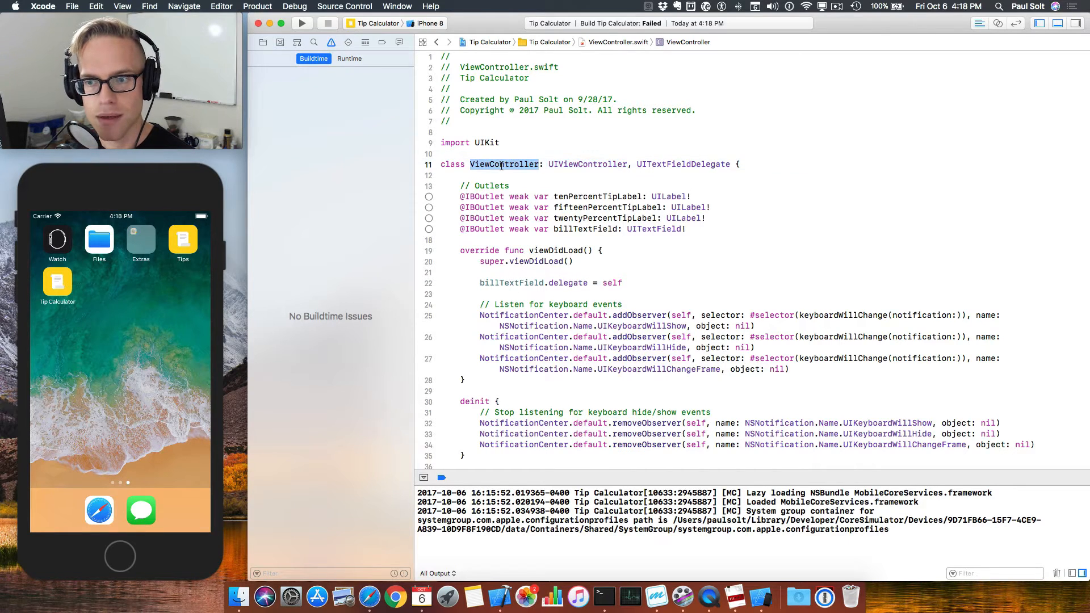
double_click(588, 164)
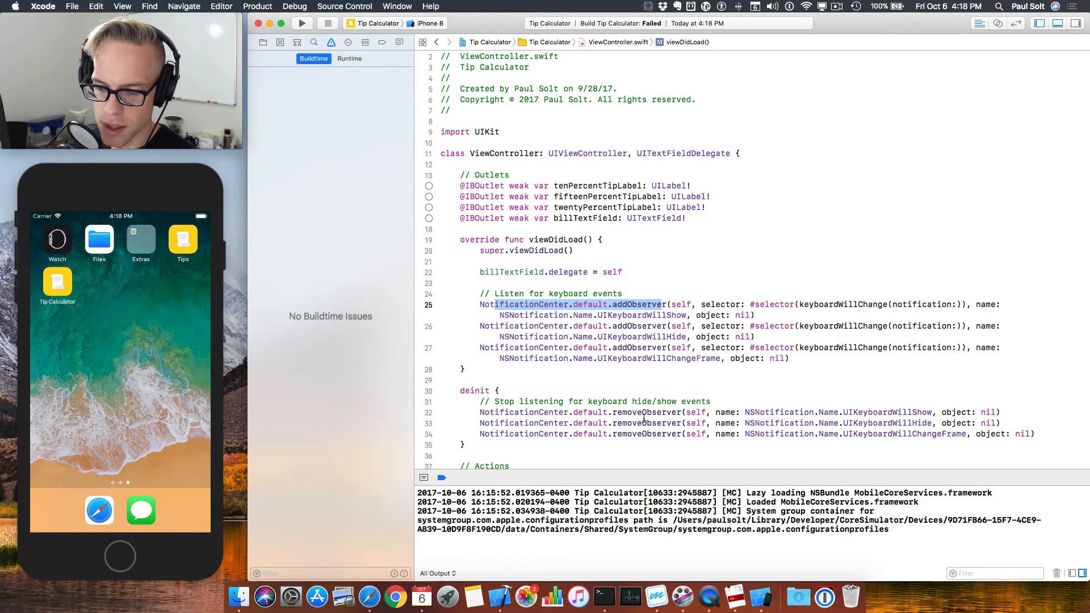
- Make and undo a quick edit on the outlet lines, then show the Project navigator files
scroll("up", 3)
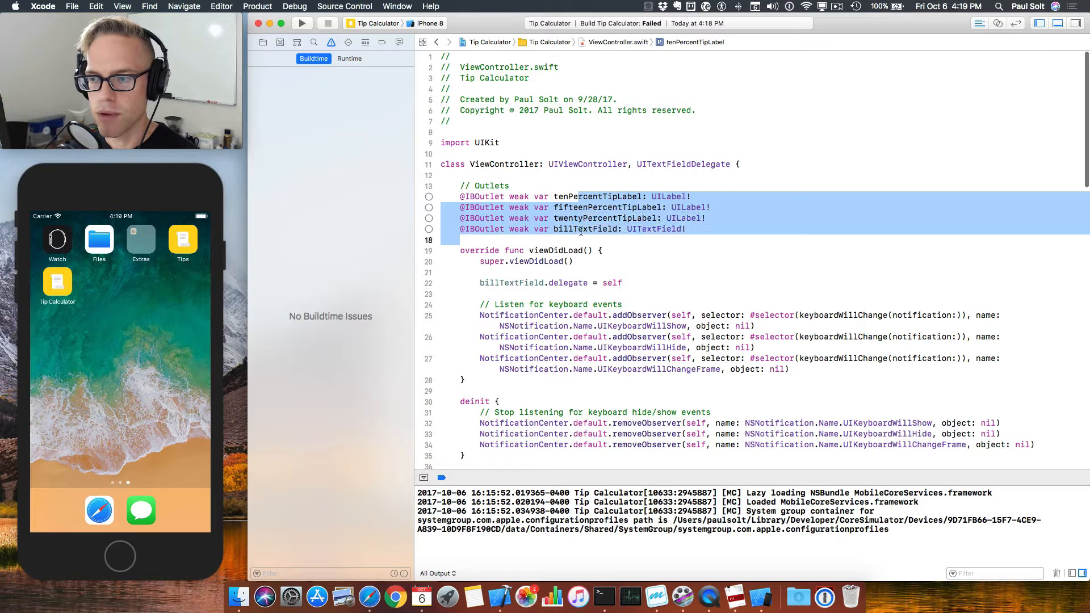
left_click(588, 229)
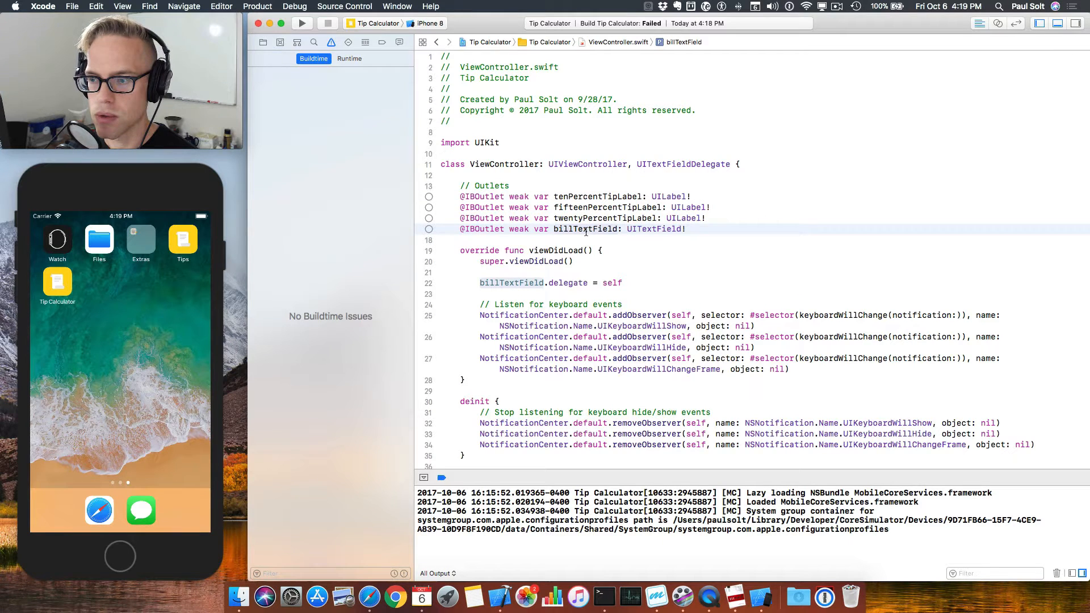
type("x")
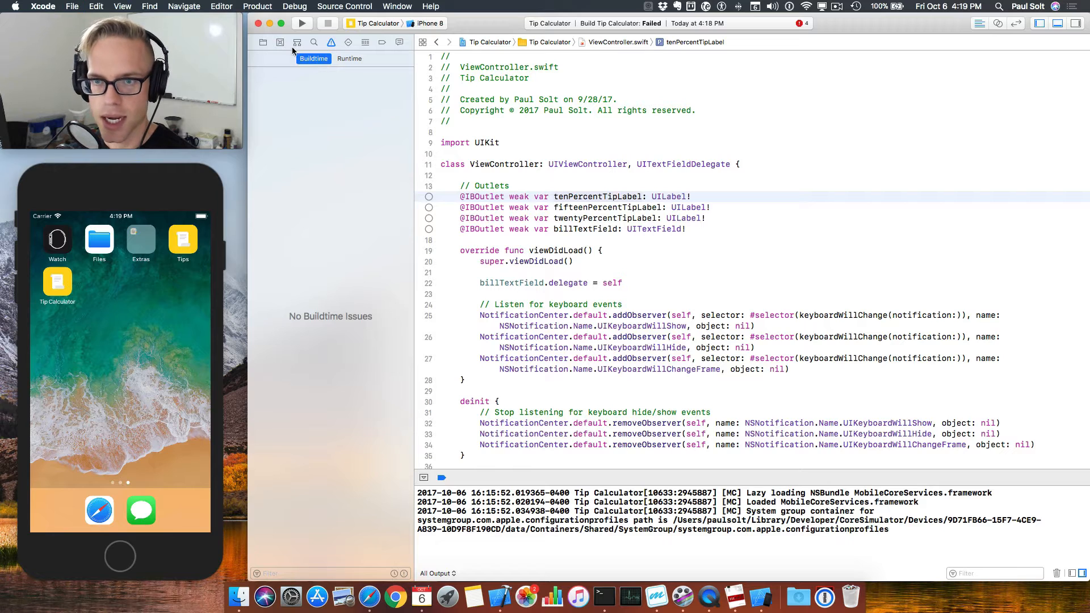
left_click(263, 42)
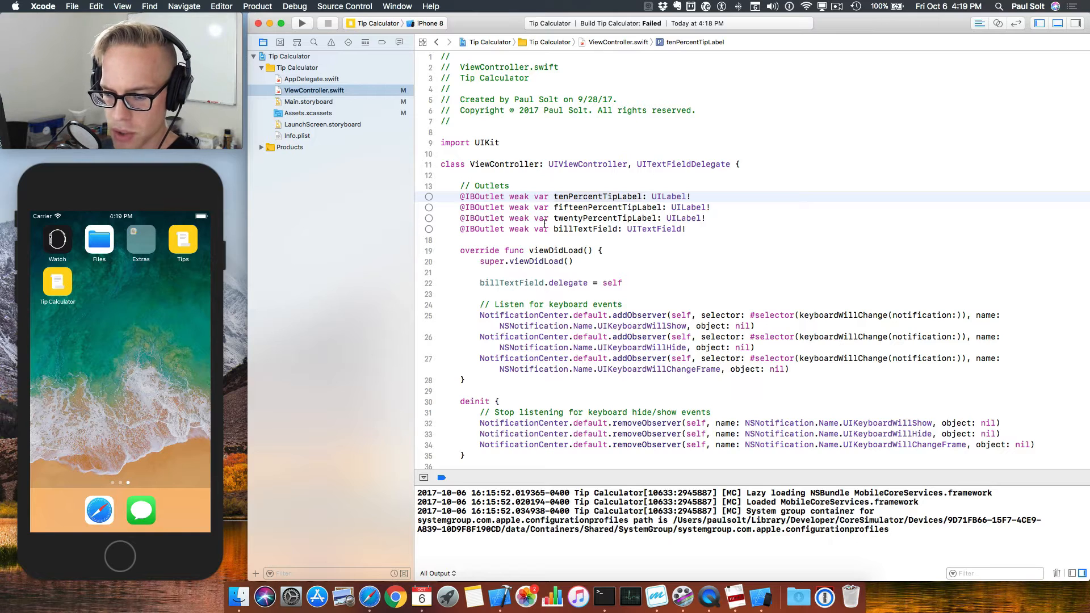
- Run Product > Clean (Shift+Cmd+K) on the Tip Calculator project
left_click(257, 6)
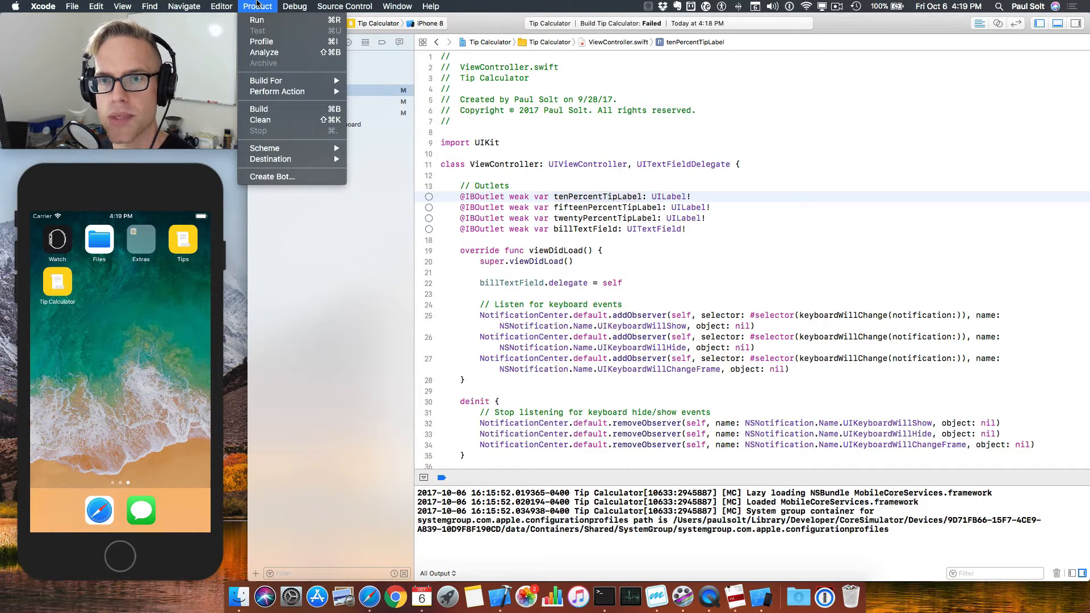
mouse_move(260, 120)
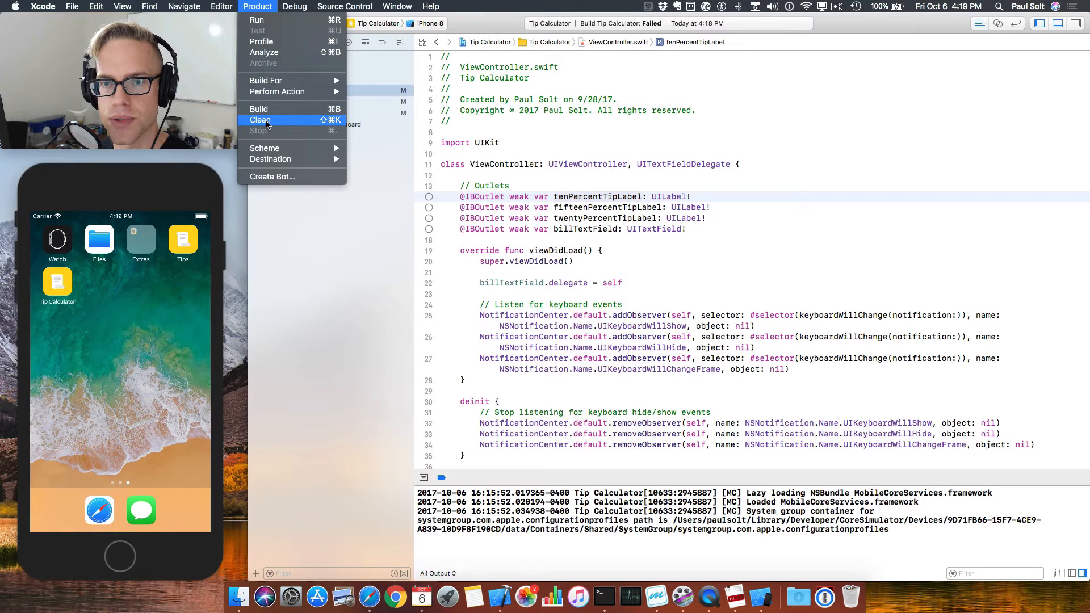
mouse_move(264, 52)
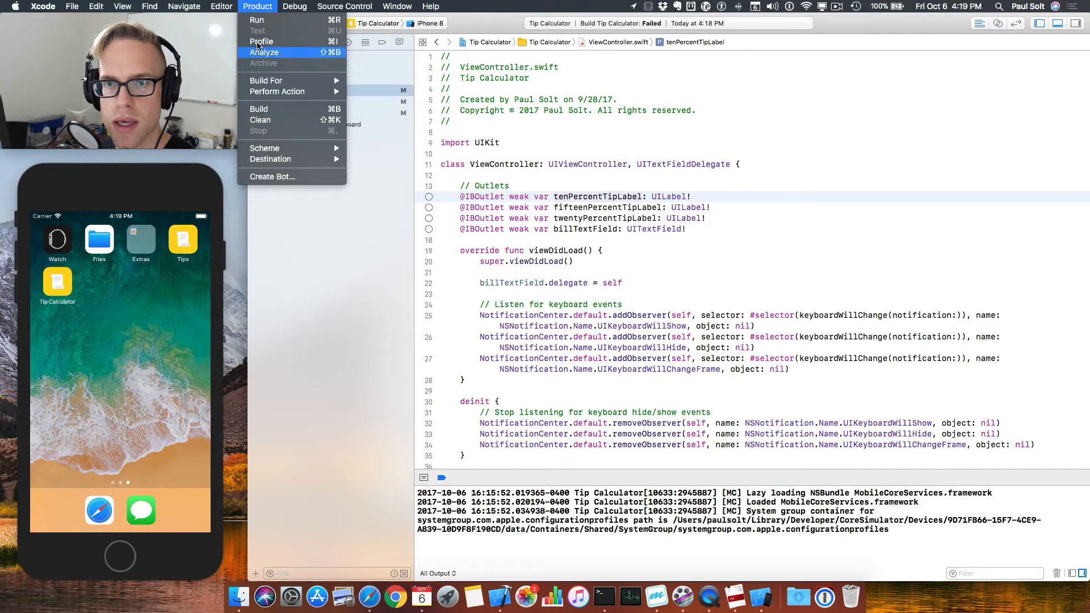
mouse_move(257, 19)
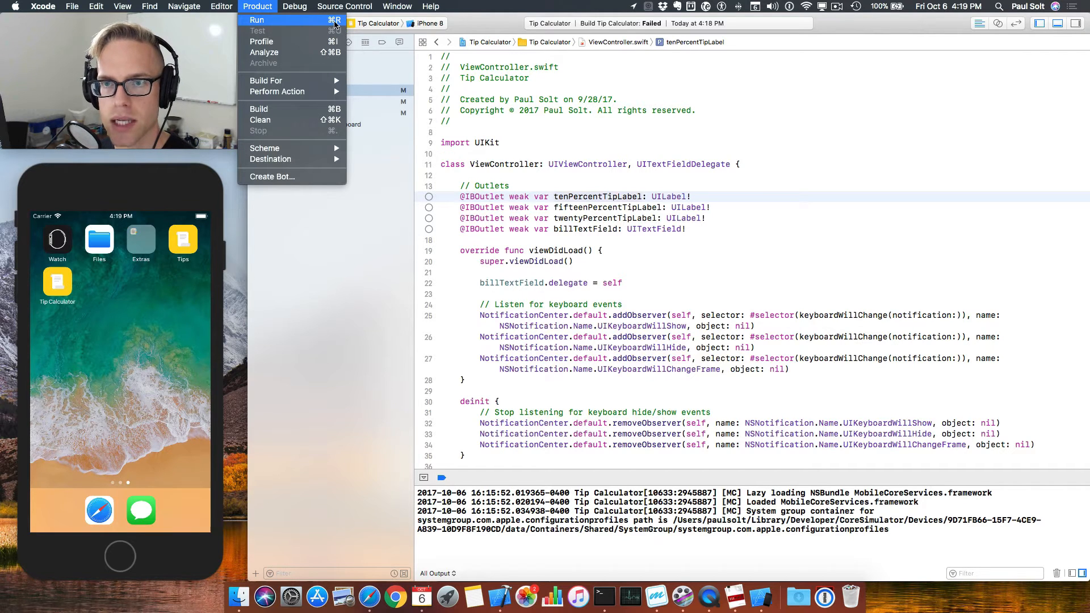
mouse_move(314, 107)
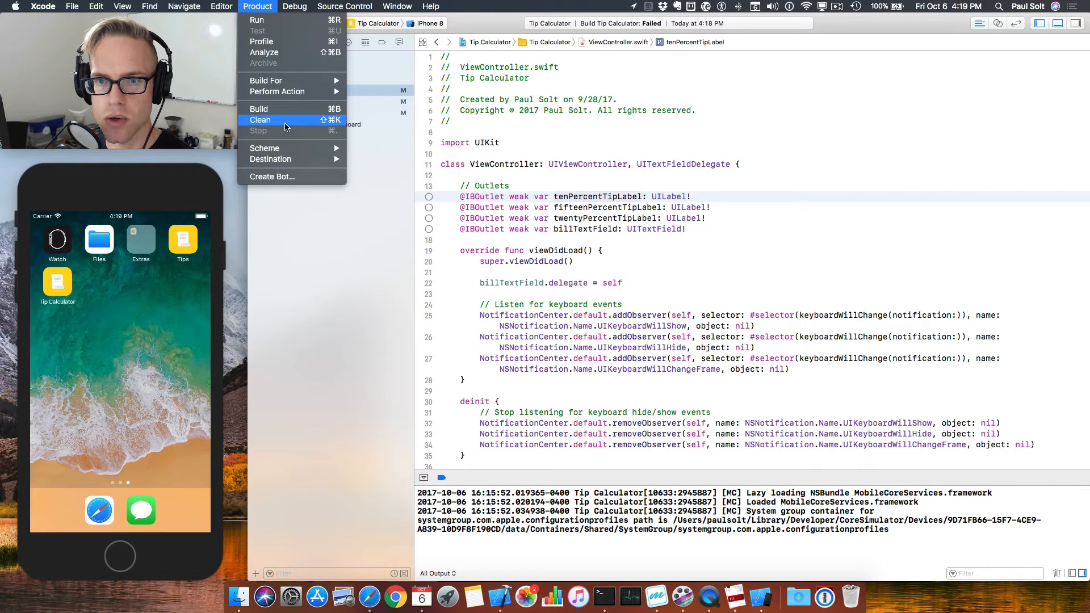
left_click(260, 120)
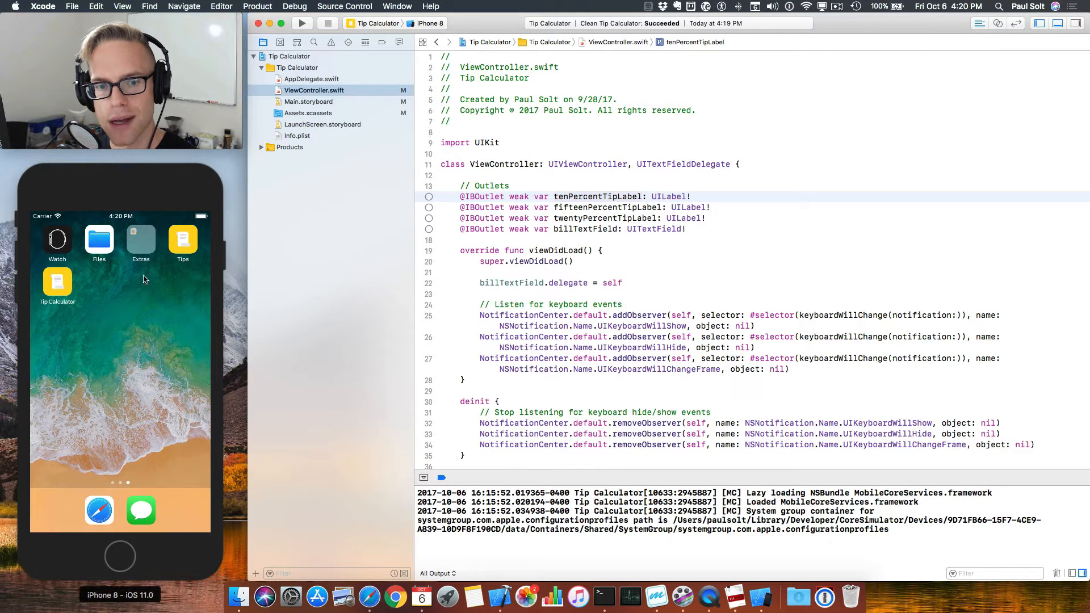
mouse_move(337, 144)
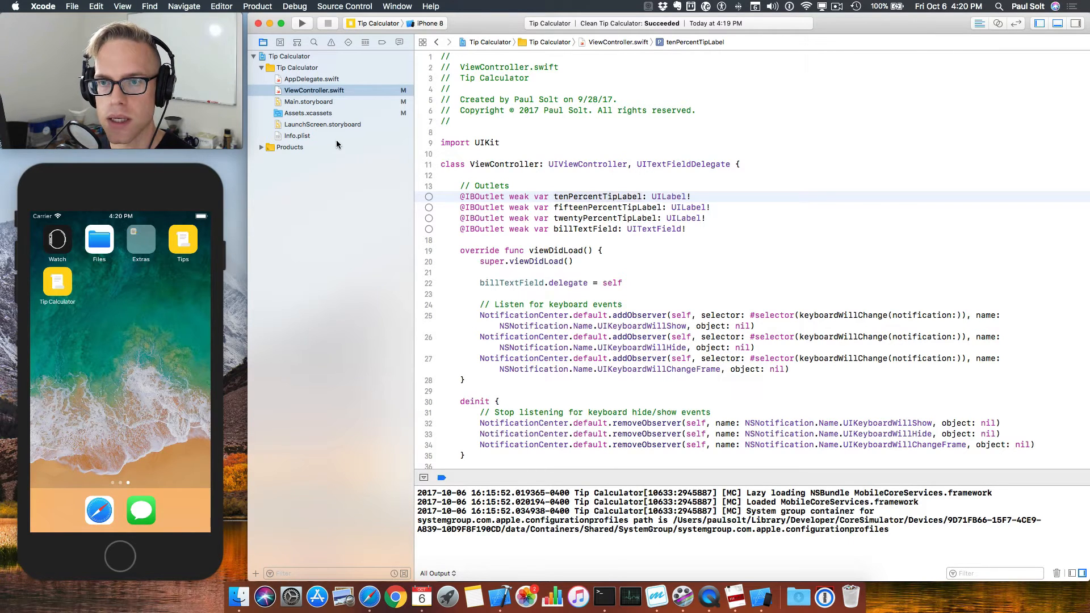
- Run Tip Calculator on the iPhone 8 simulator and bring the Debug-iphonesimulator folder forward
left_click(301, 23)
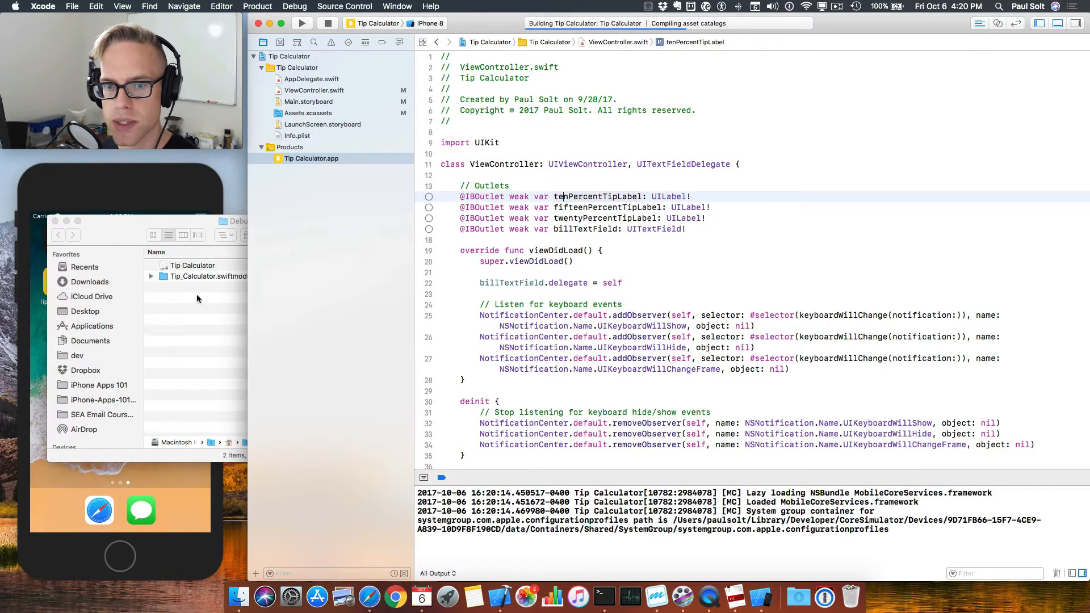
left_click(191, 265)
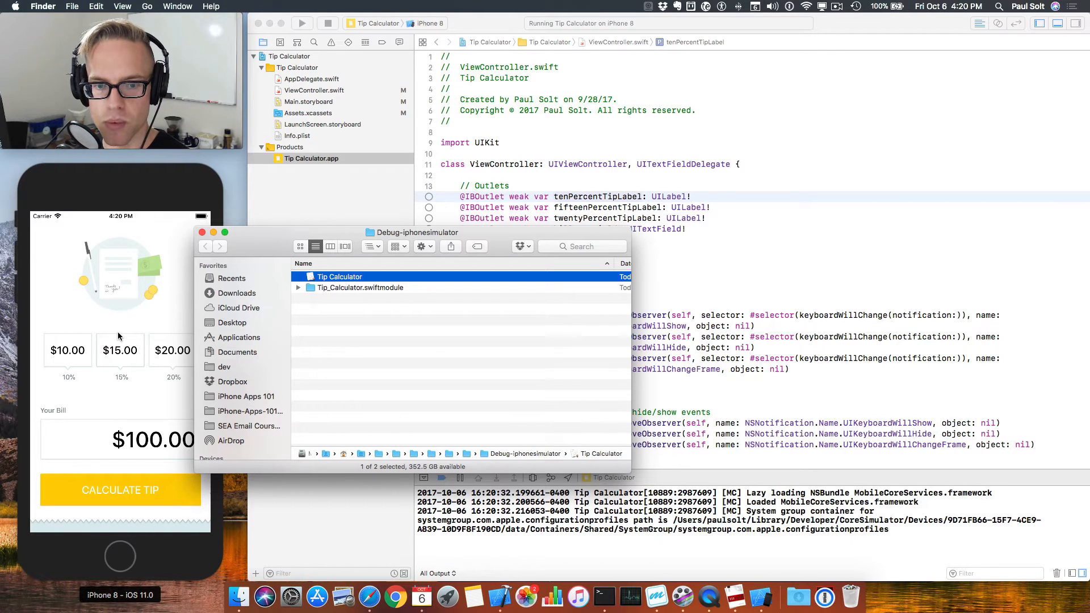
mouse_move(480, 332)
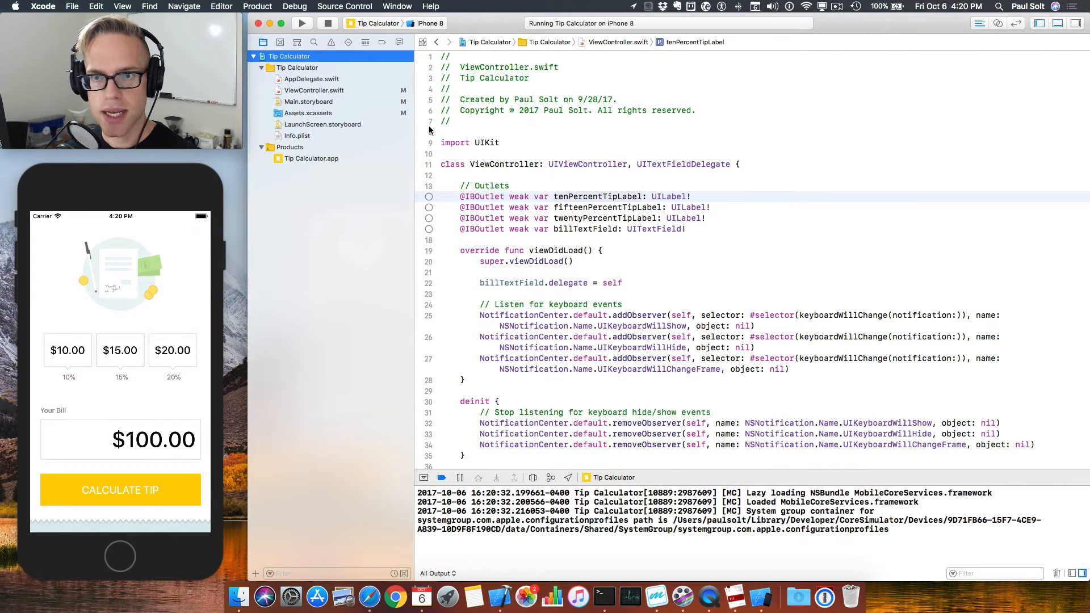
- Display the Tip Calculator project's identity and signing settings, then run Product > Clean
left_click(288, 55)
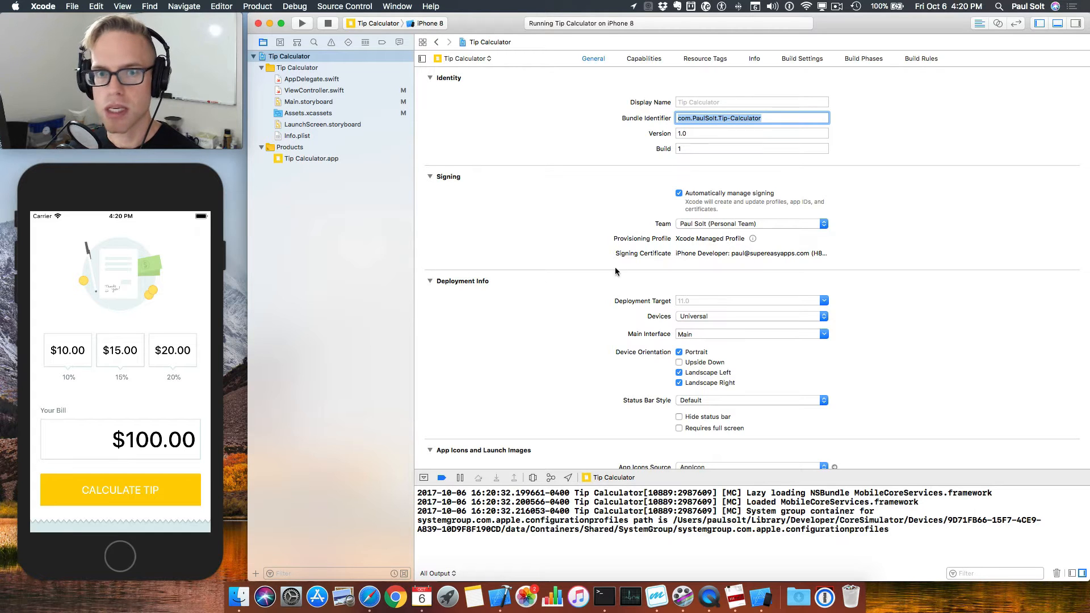
mouse_move(386, 257)
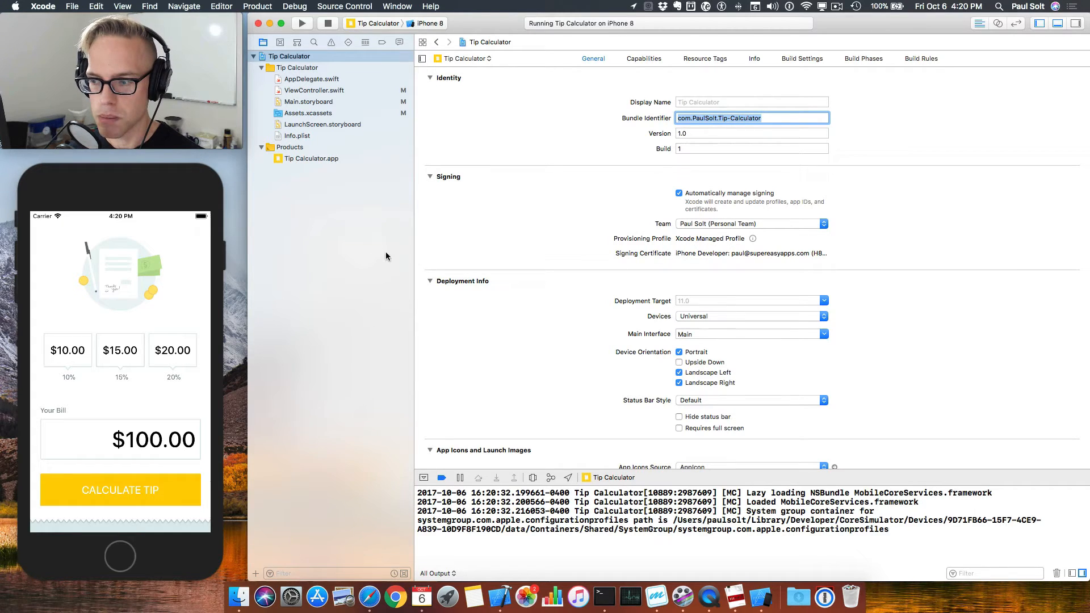
mouse_move(409, 243)
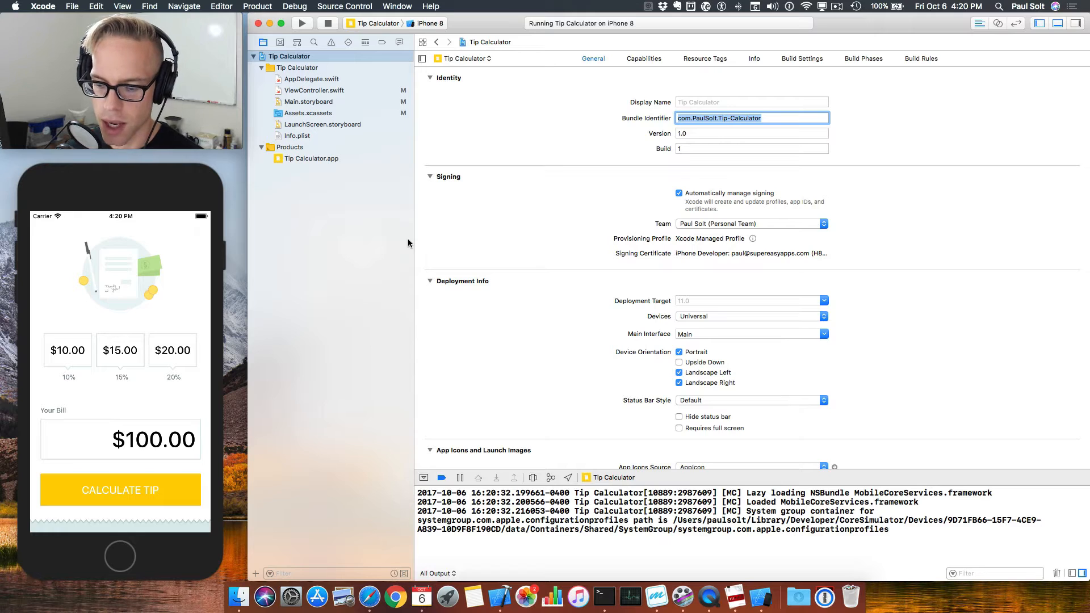
mouse_move(414, 353)
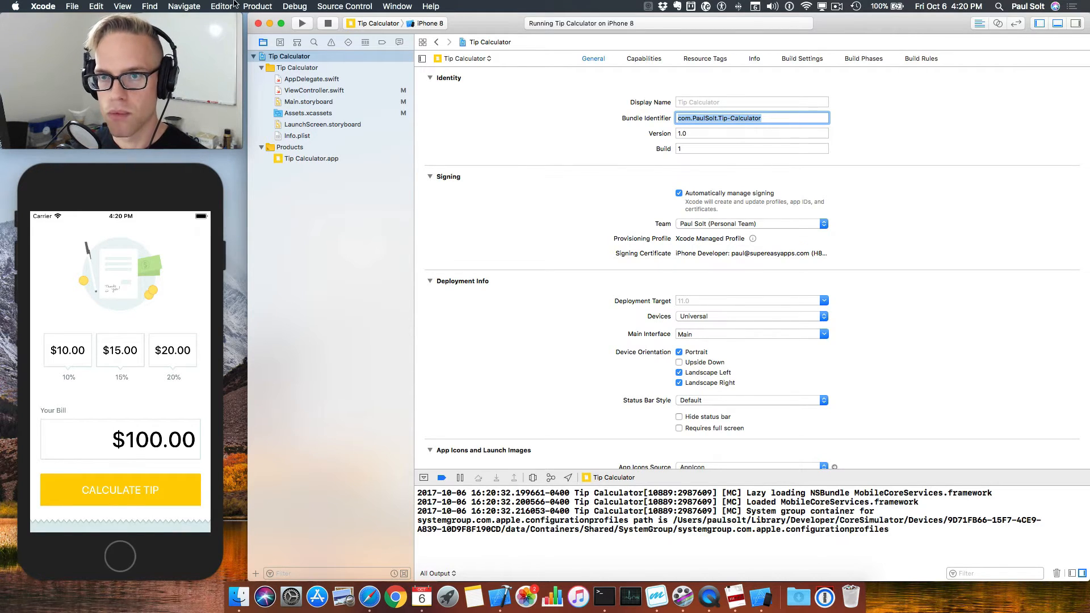
left_click(257, 7)
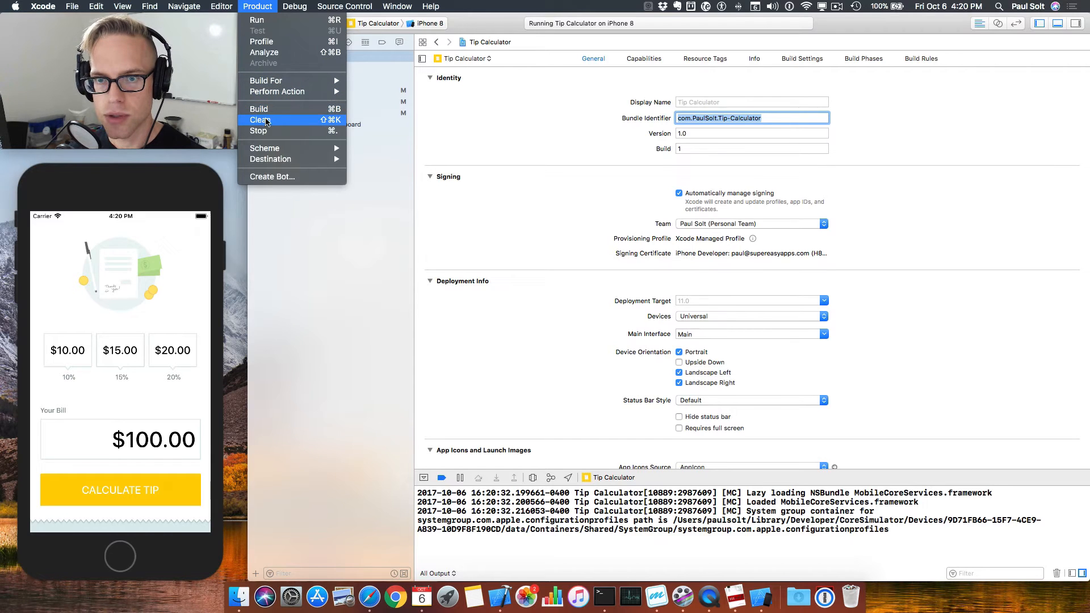
left_click(259, 108)
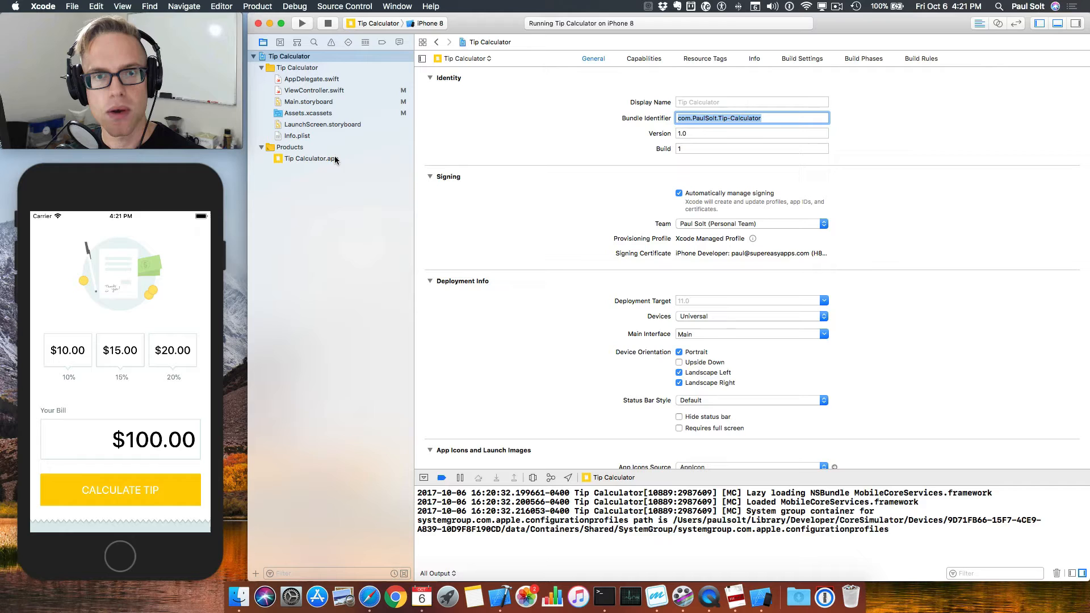
mouse_move(309, 154)
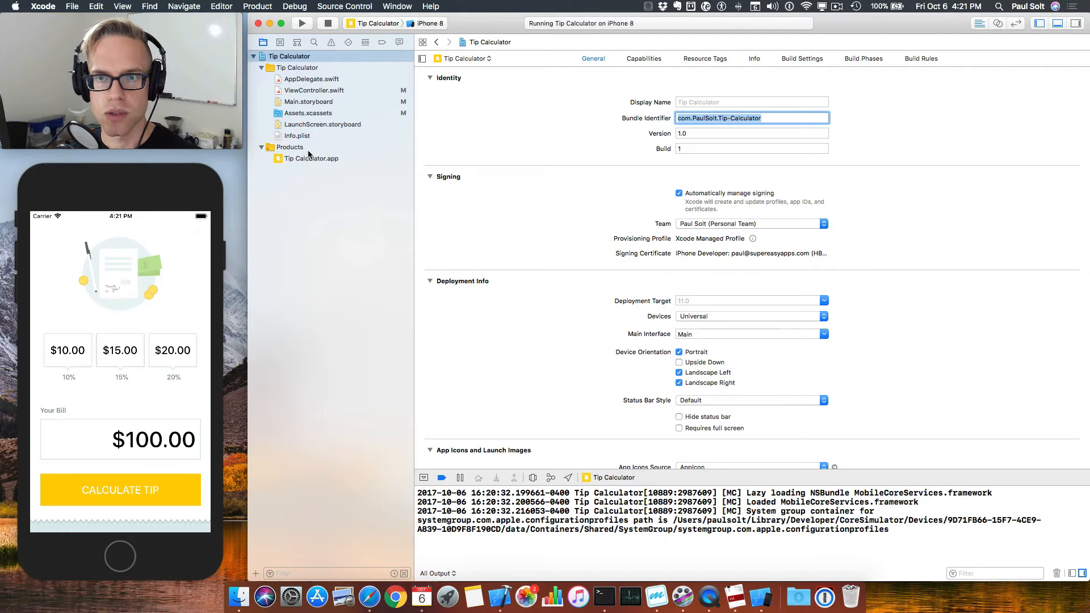
mouse_move(332, 110)
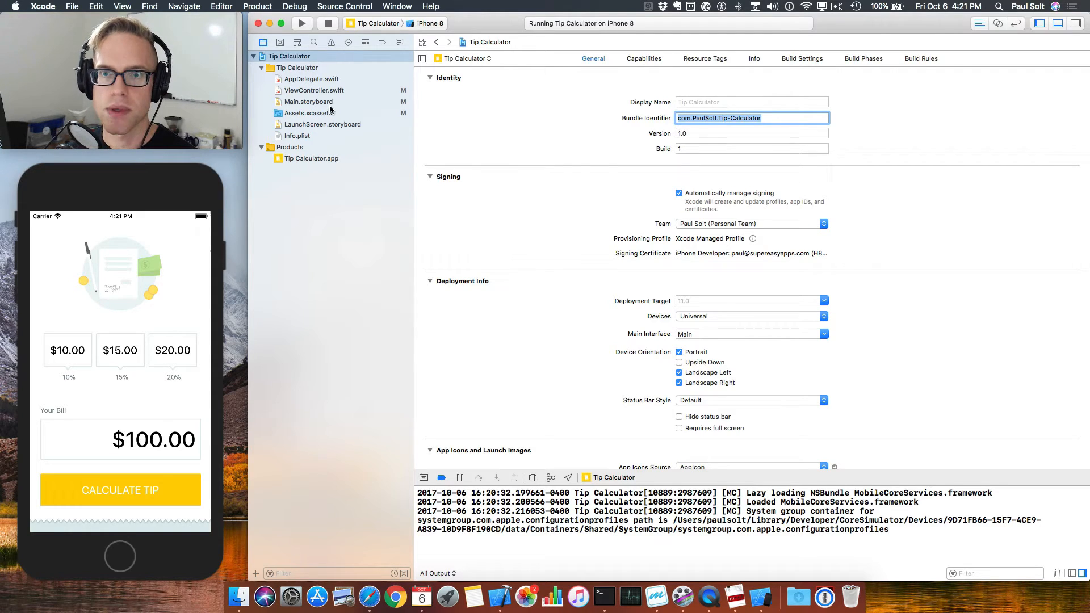
mouse_move(397, 181)
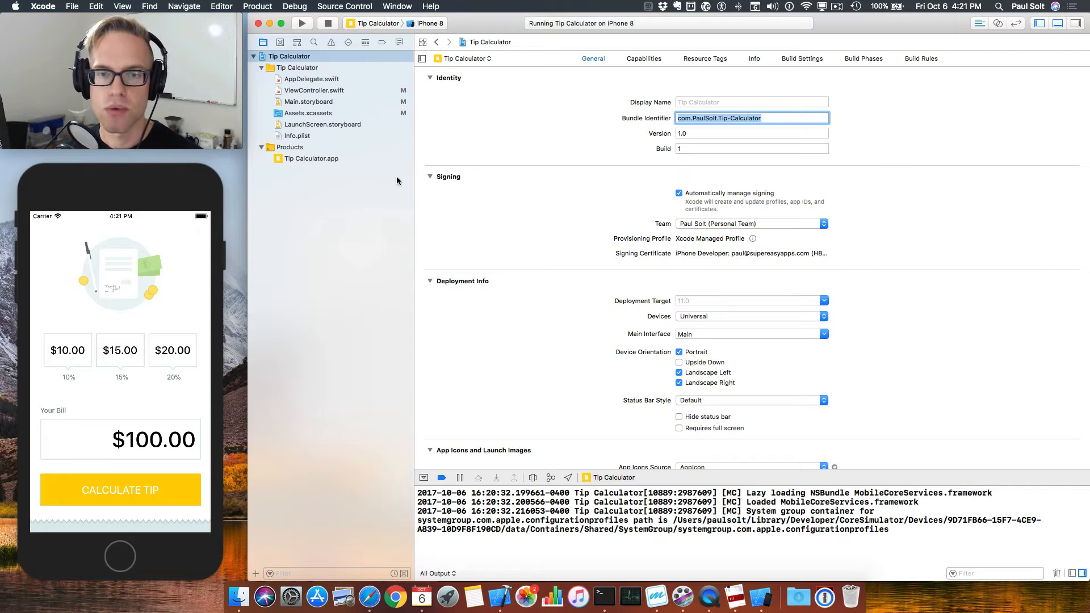
mouse_move(80, 299)
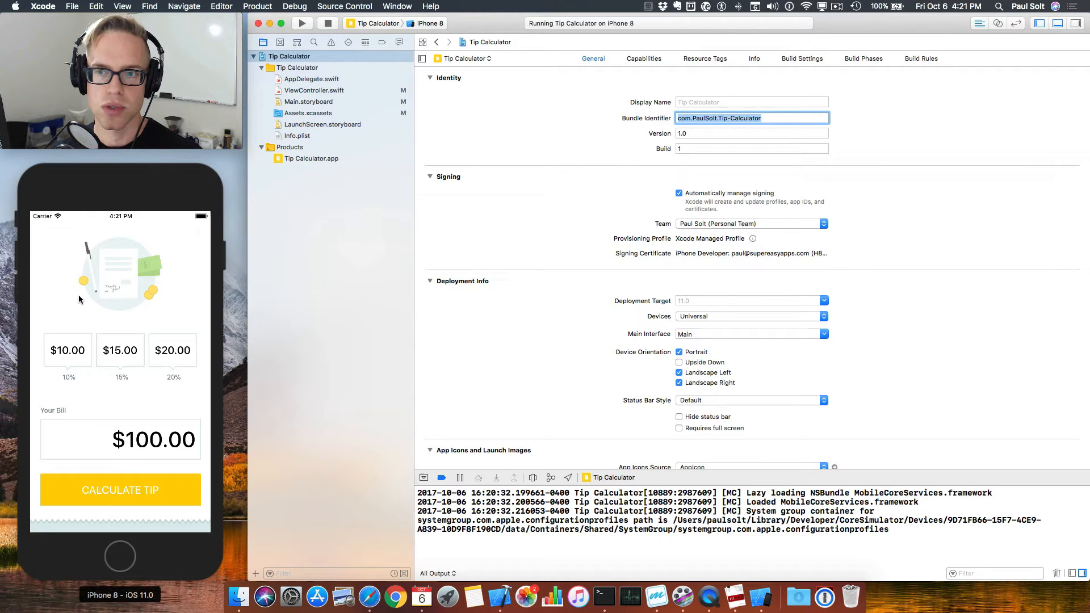
- Add print("Hello") to viewDidLoad in ViewController.swift and build the project
left_click(314, 90)
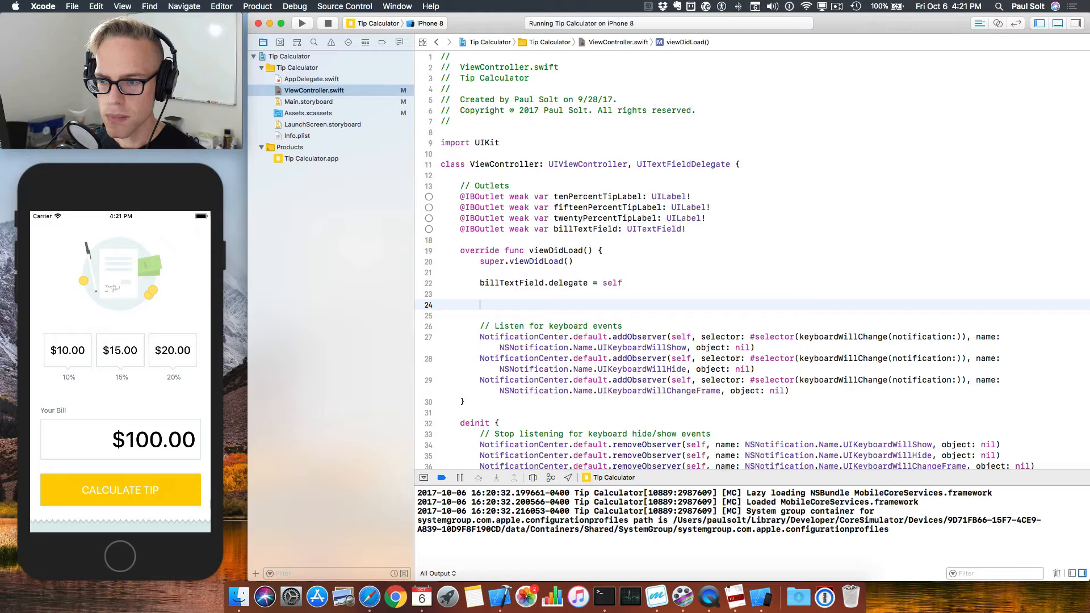
type("print(\"Hello")
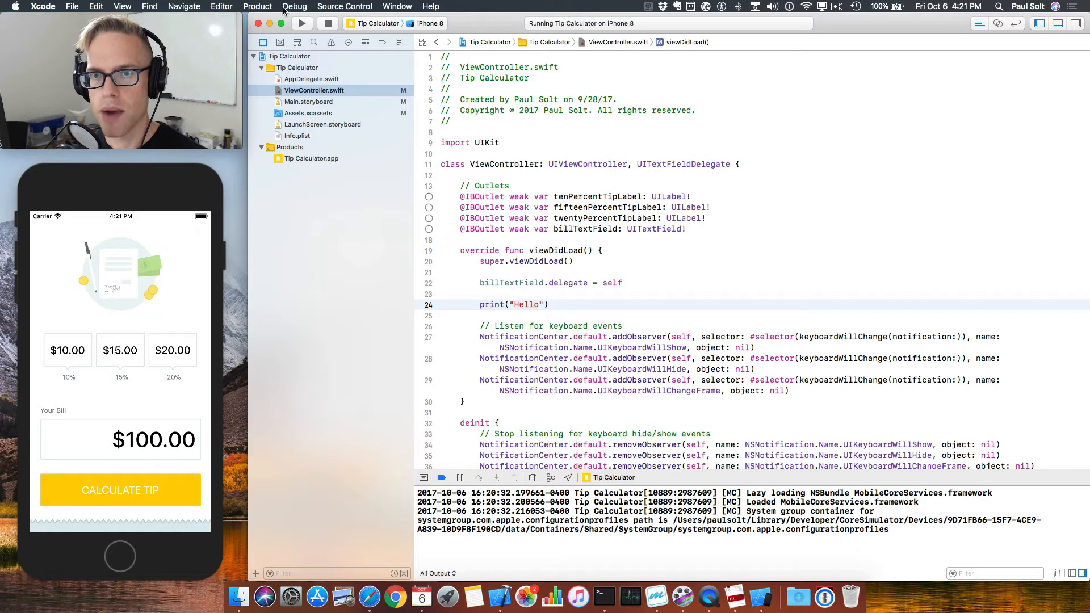
left_click(258, 7)
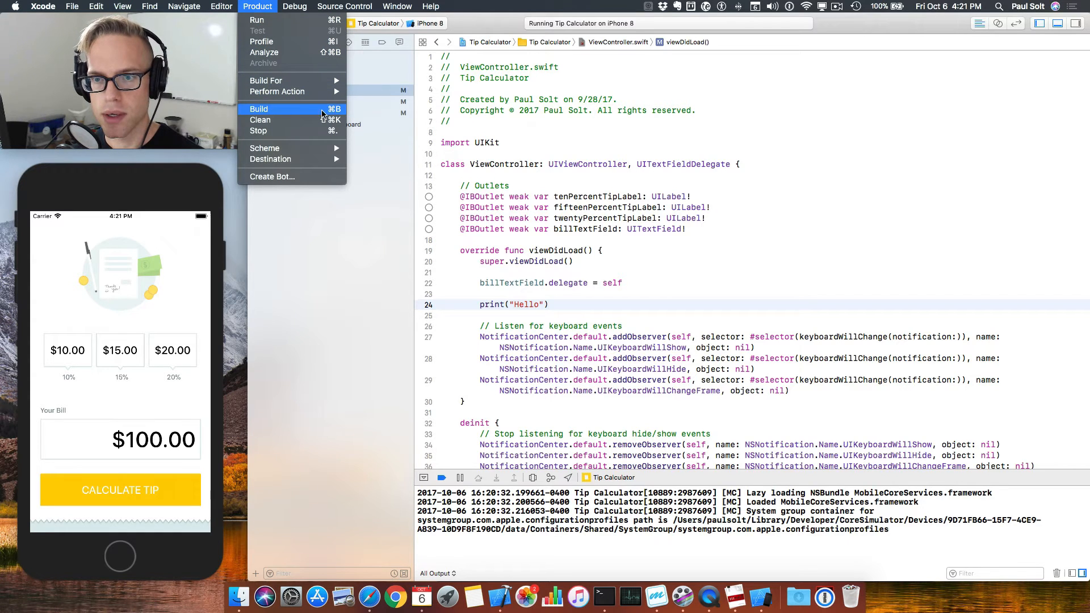
left_click(258, 109)
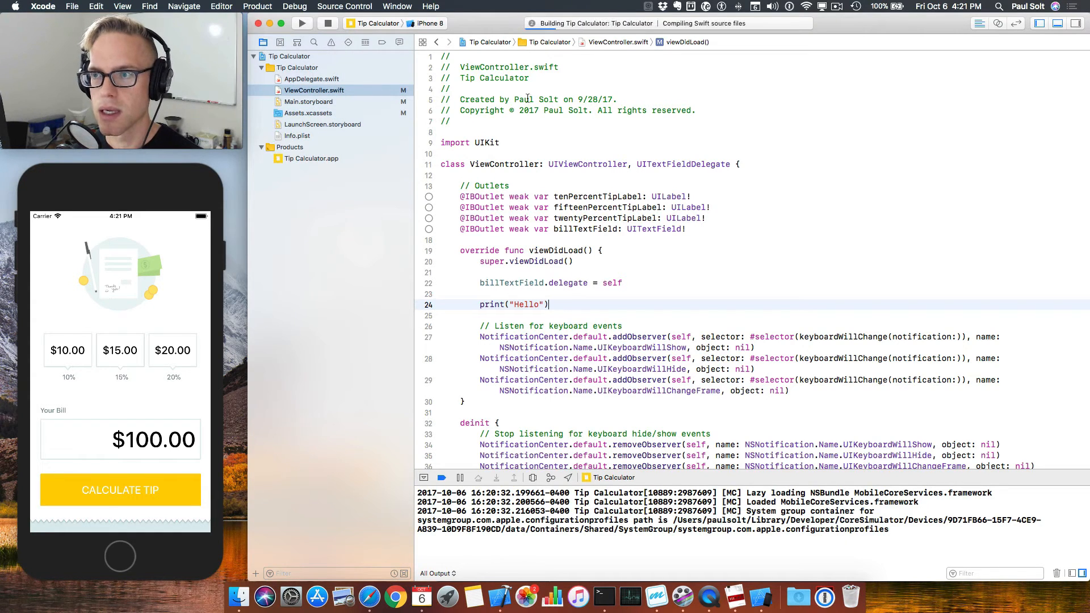
- Add print("Hi Paul! \(18)") to viewDidLoad and rebuild Tip Calculator
left_click(301, 23)
type("print(")
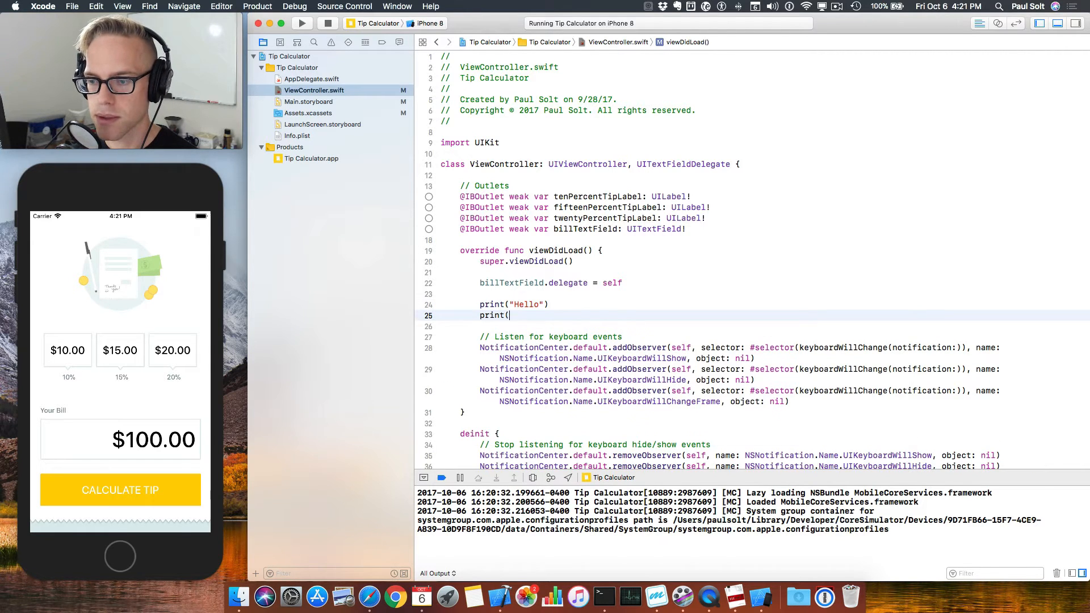
type("Hi Paul)")
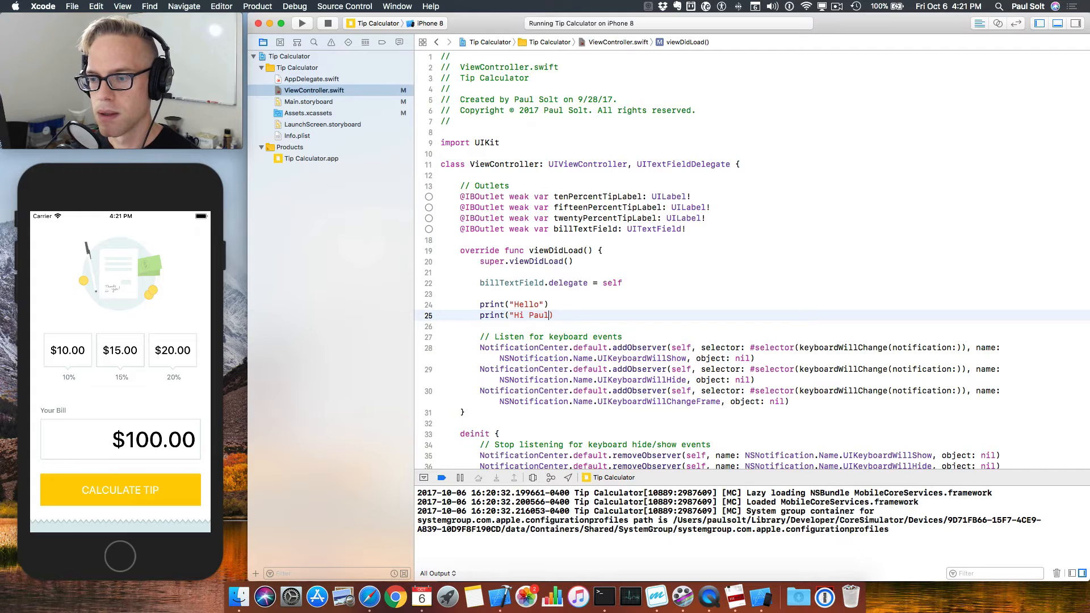
type("! \\(")
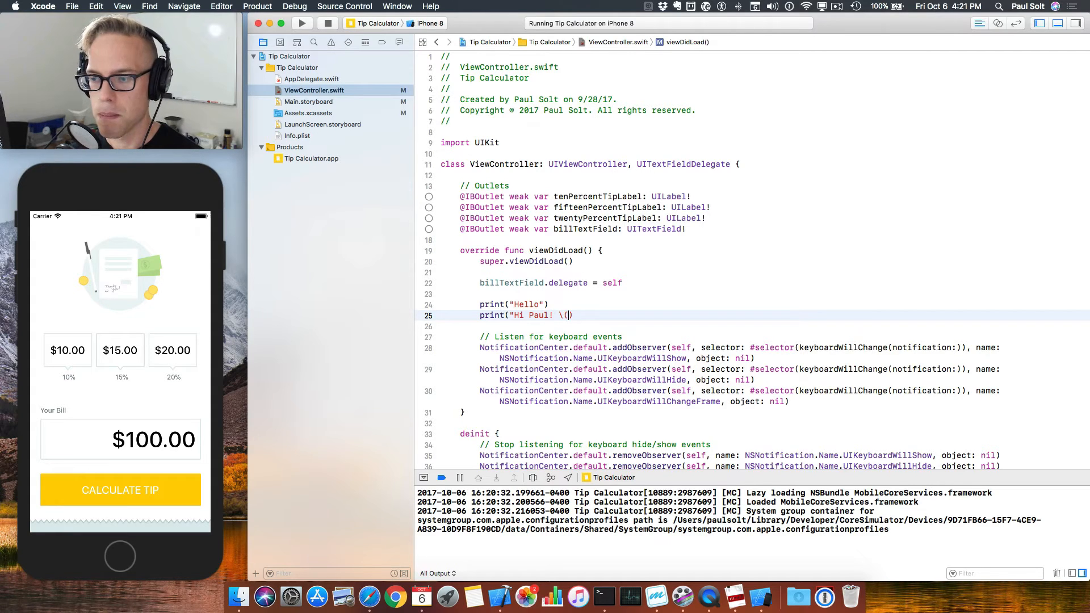
type("18")
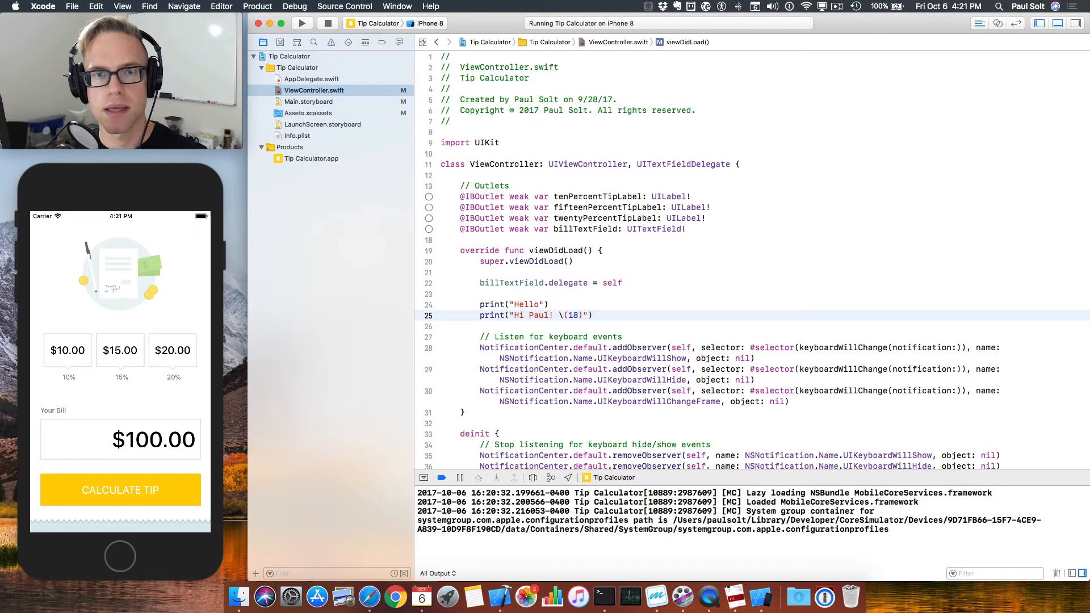
left_click(301, 22)
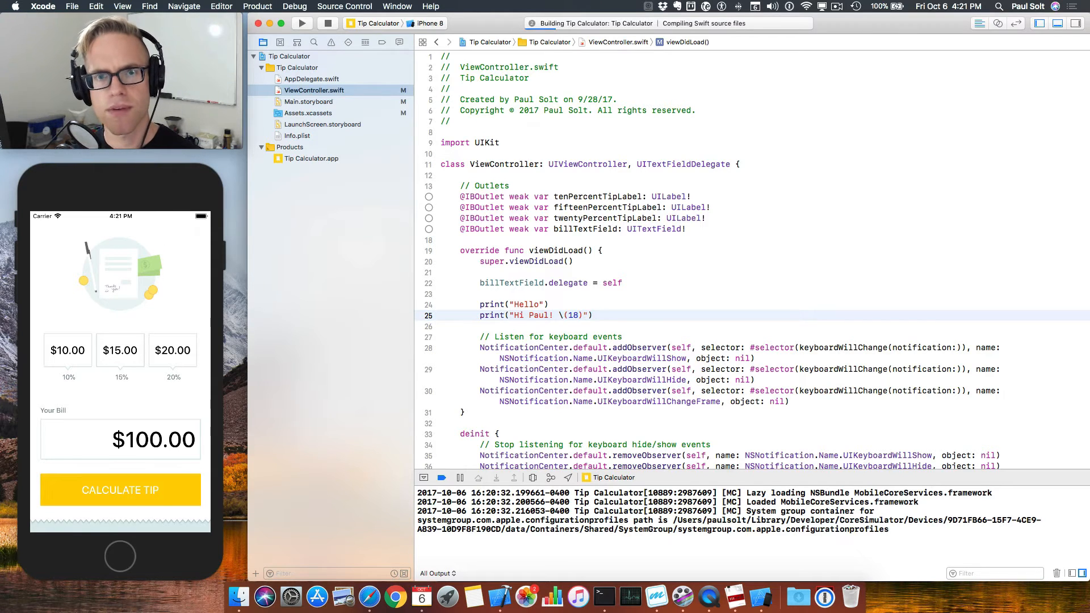
left_click(301, 22)
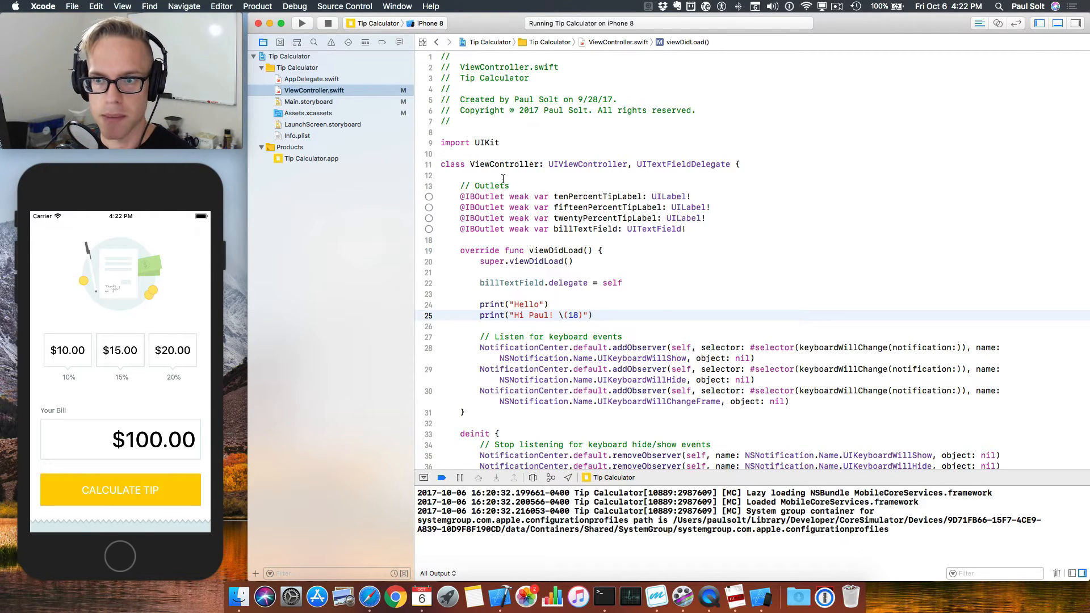
- Close the Tip Calculator project via File > Close Project, confirming Stop Tasks
left_click(71, 7)
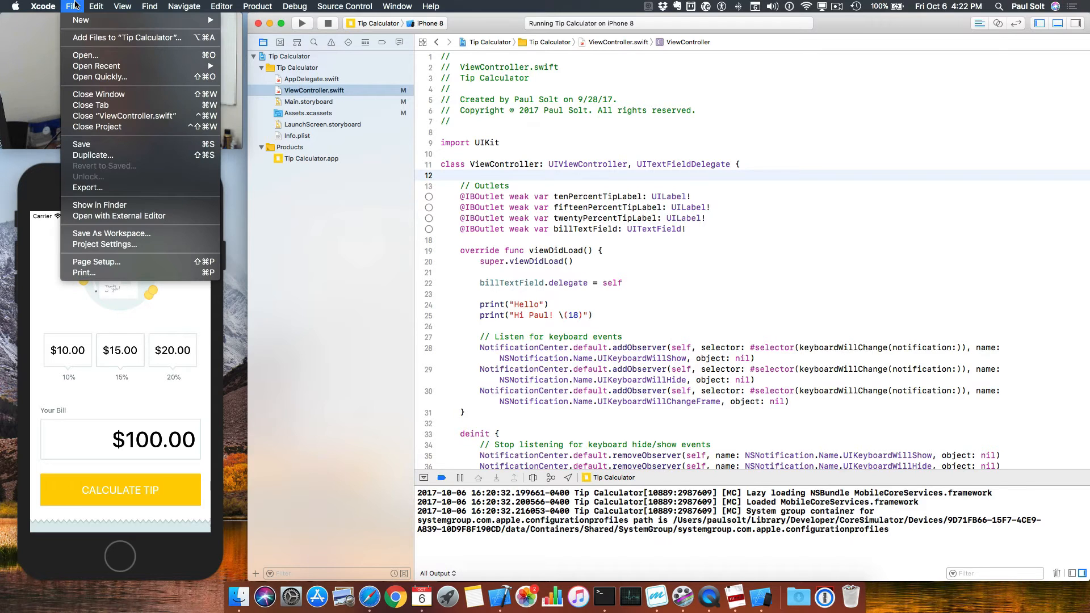
left_click(42, 7)
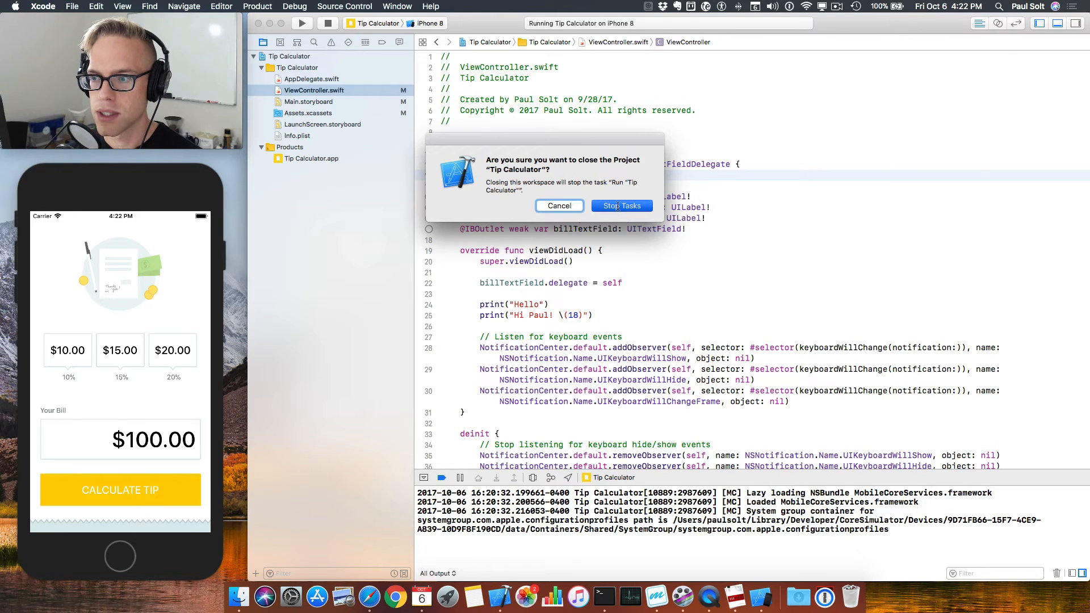
left_click(621, 206)
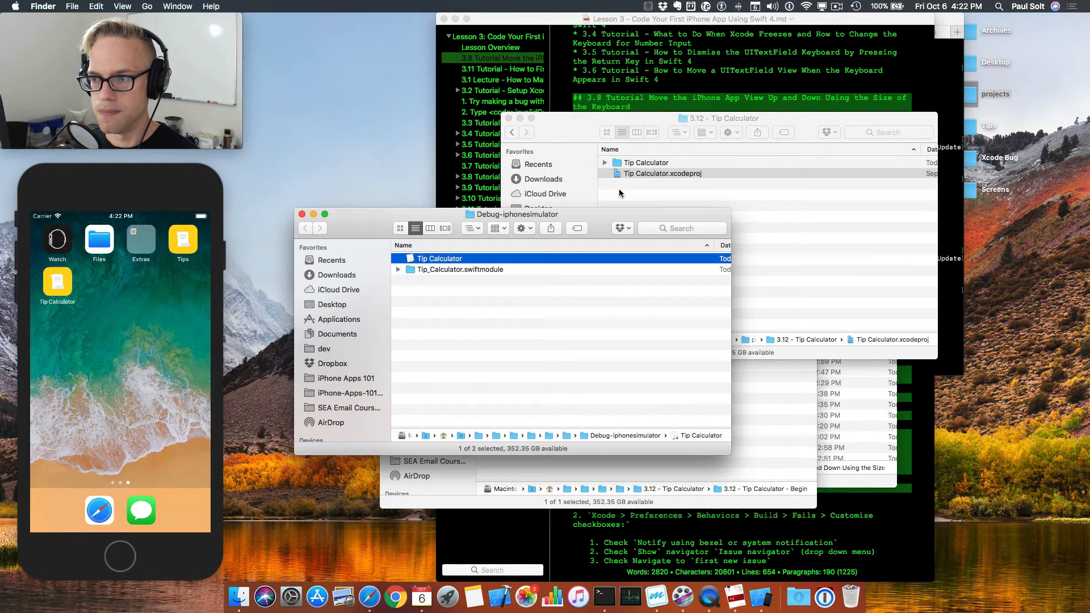
left_click(661, 173)
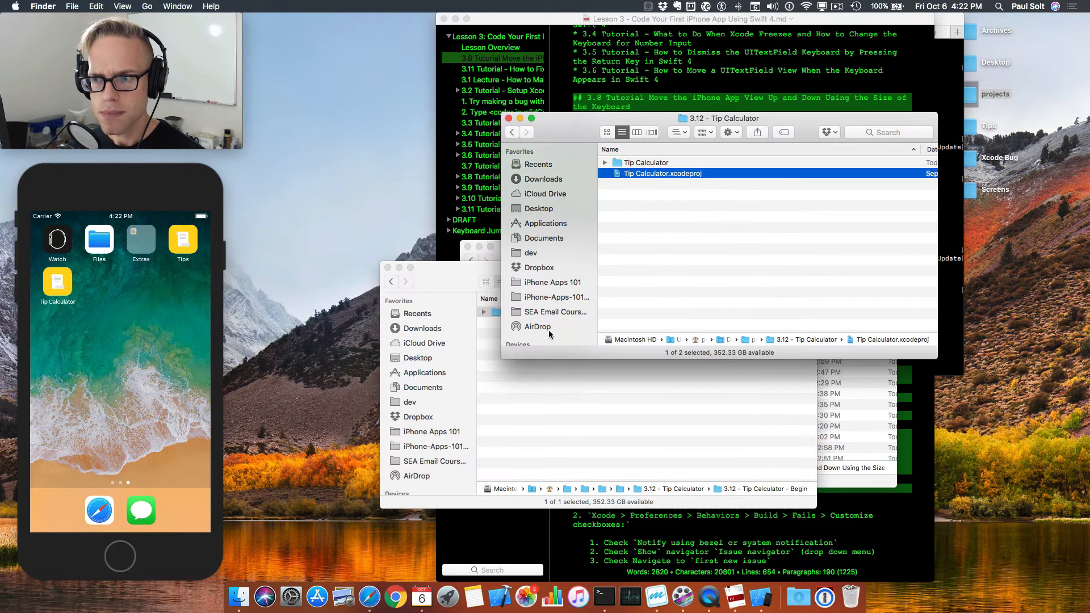
mouse_move(473, 597)
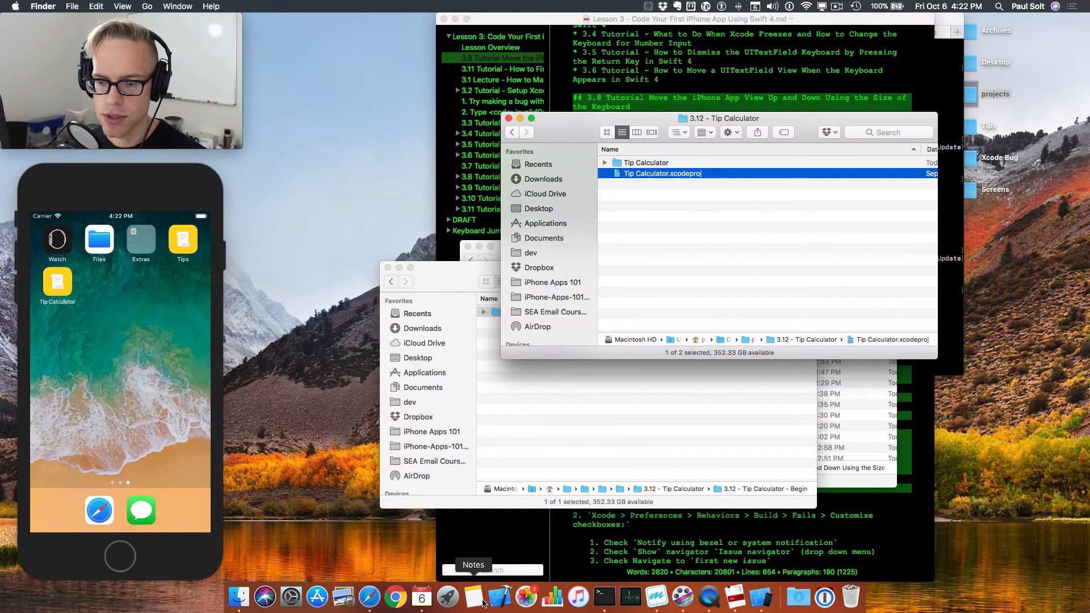
mouse_move(499, 596)
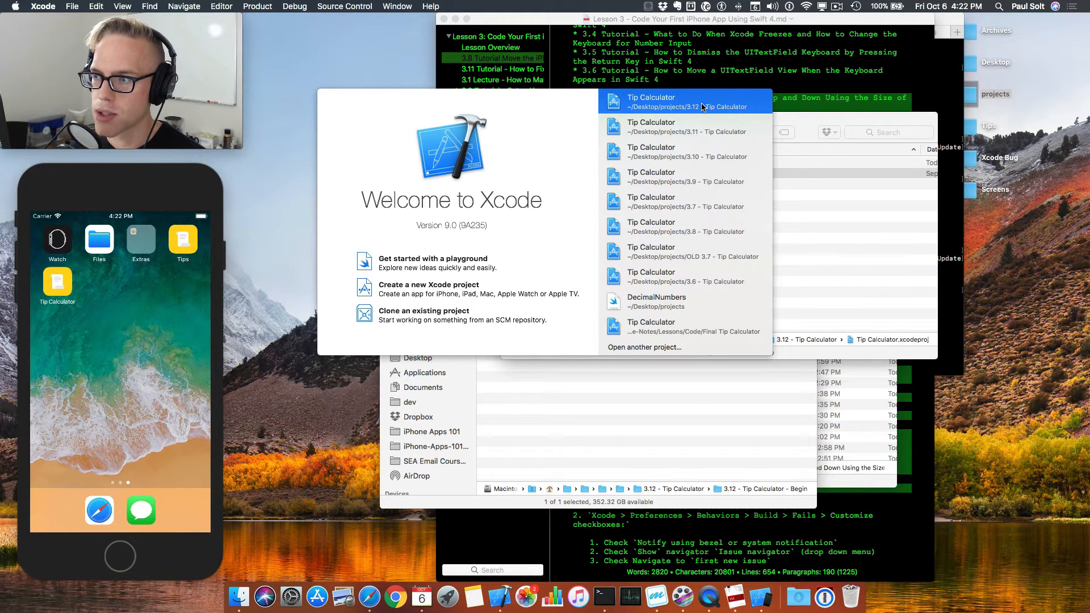
- Reopen Tip Calculator from recent projects, run it again, then choose File > New > Project
left_click(685, 102)
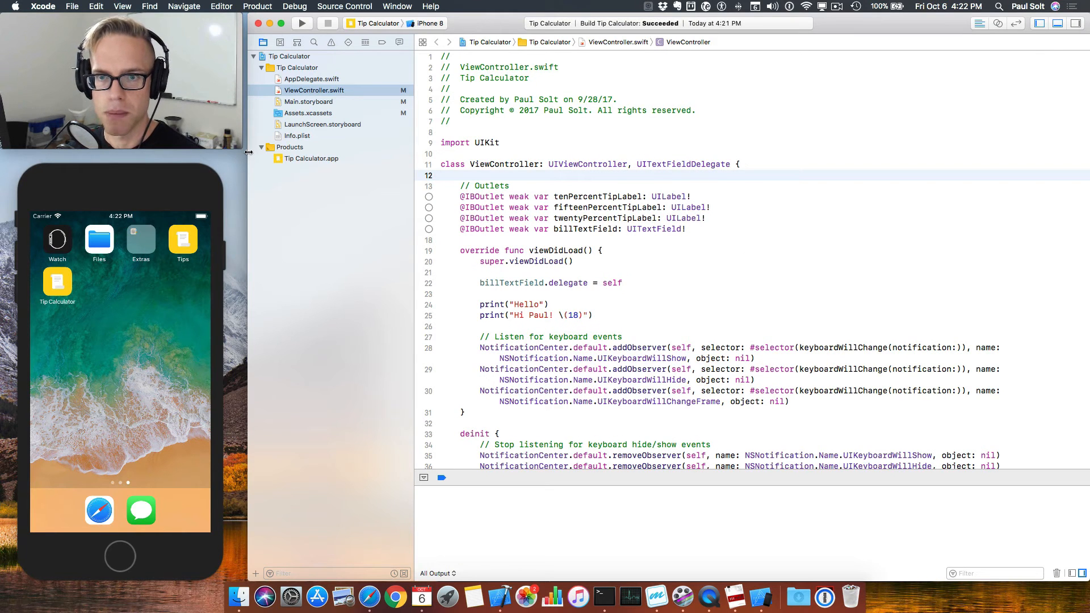
left_click(301, 23)
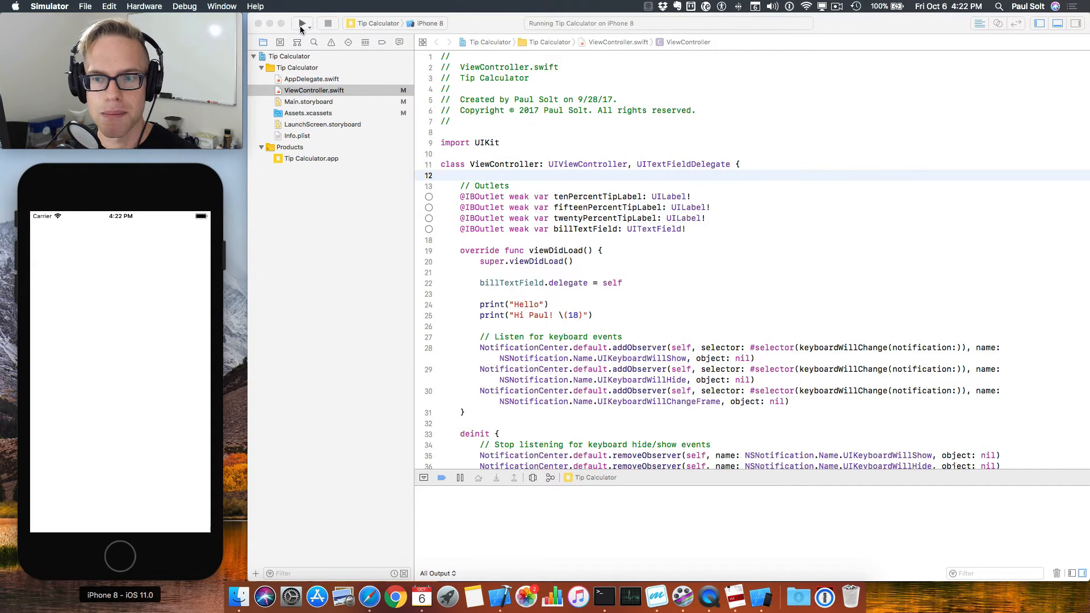
left_click(301, 22)
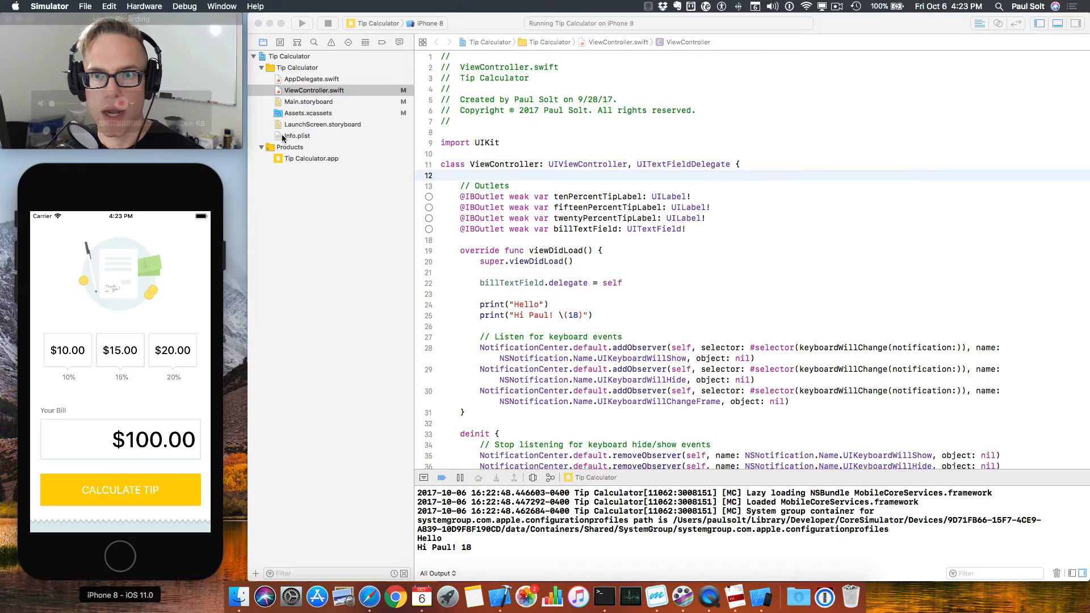
left_click(72, 6)
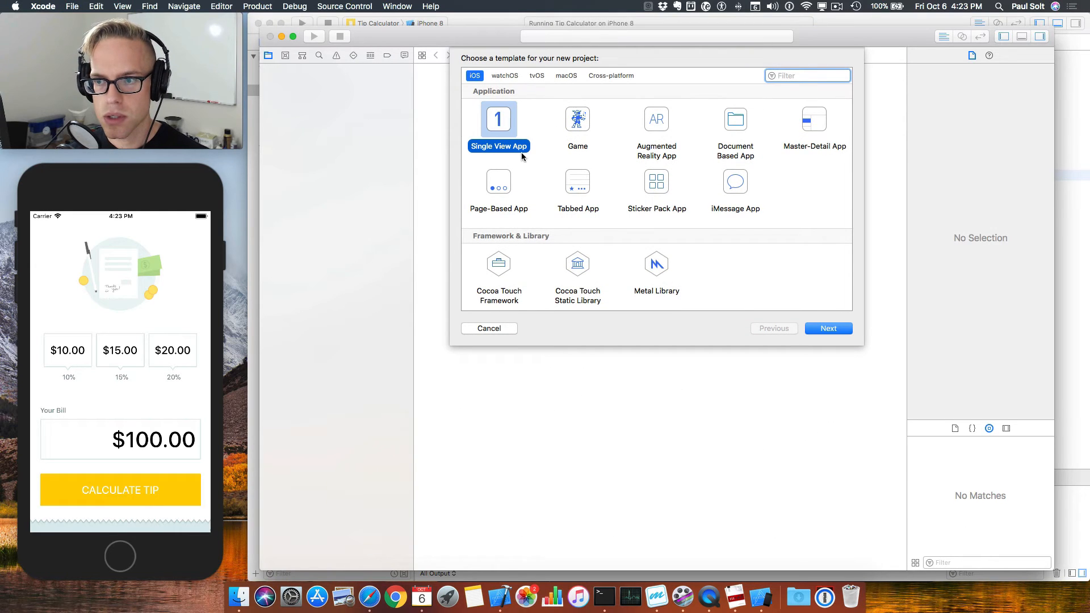
- Create a Single View App project named 'New Demo App' and save it in the projects folder
left_click(828, 328)
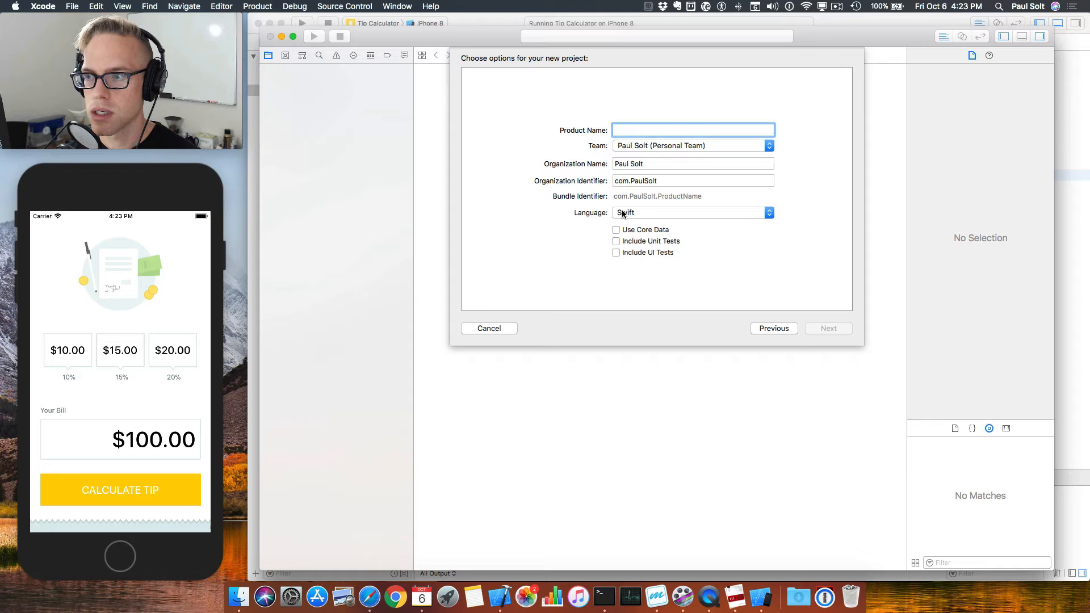
type("New Demo App")
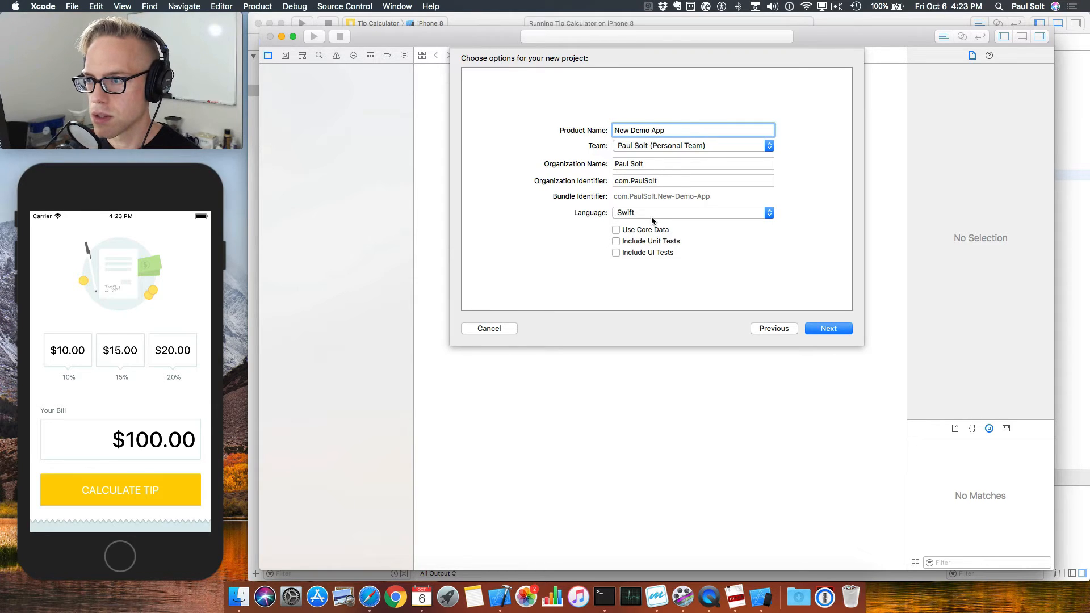
mouse_move(808, 338)
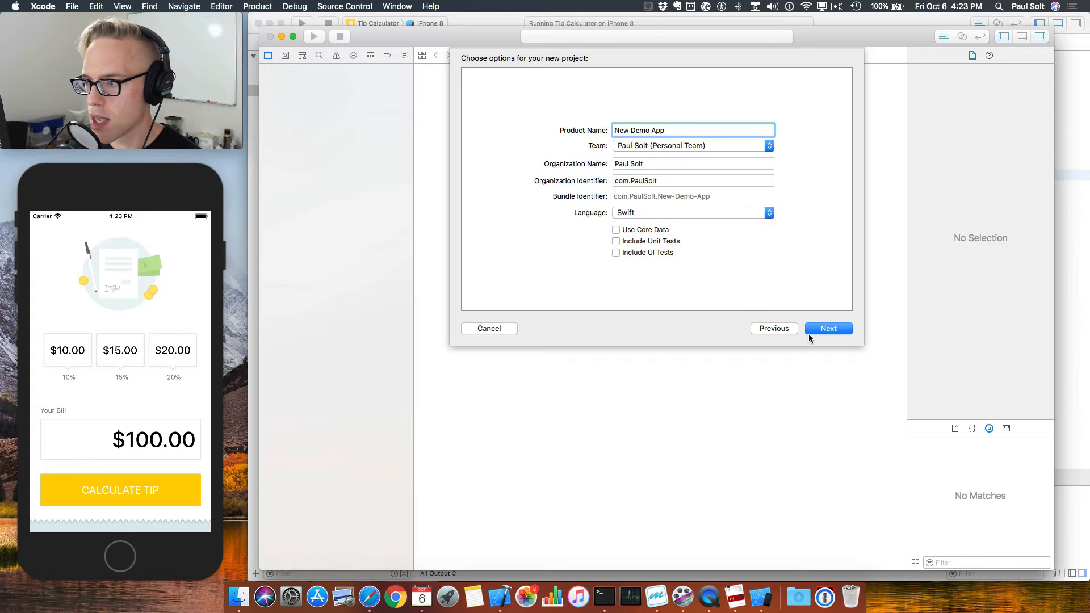
left_click(827, 328)
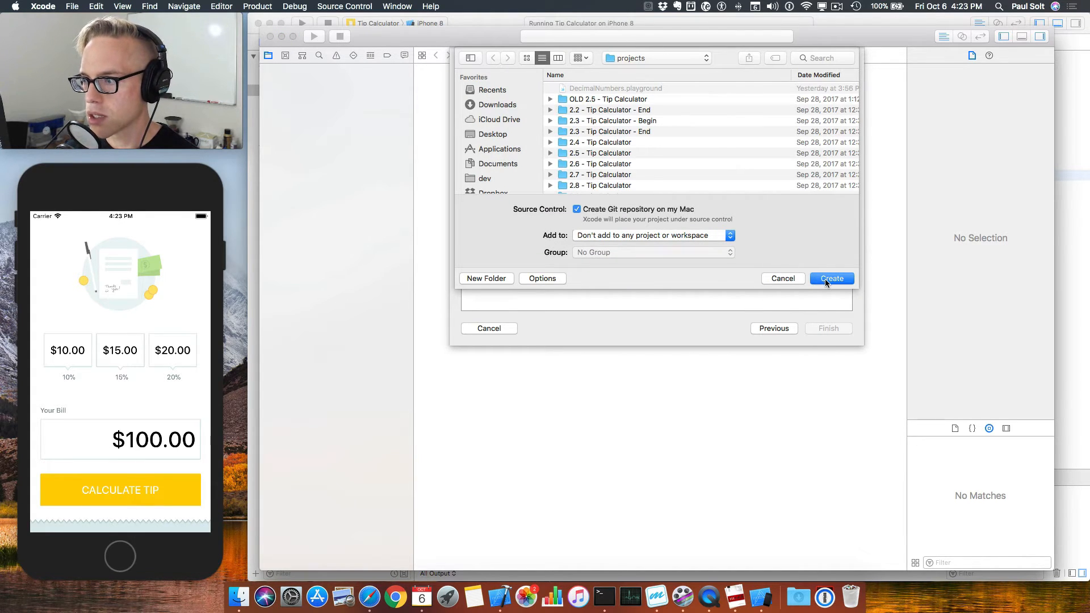
left_click(831, 278)
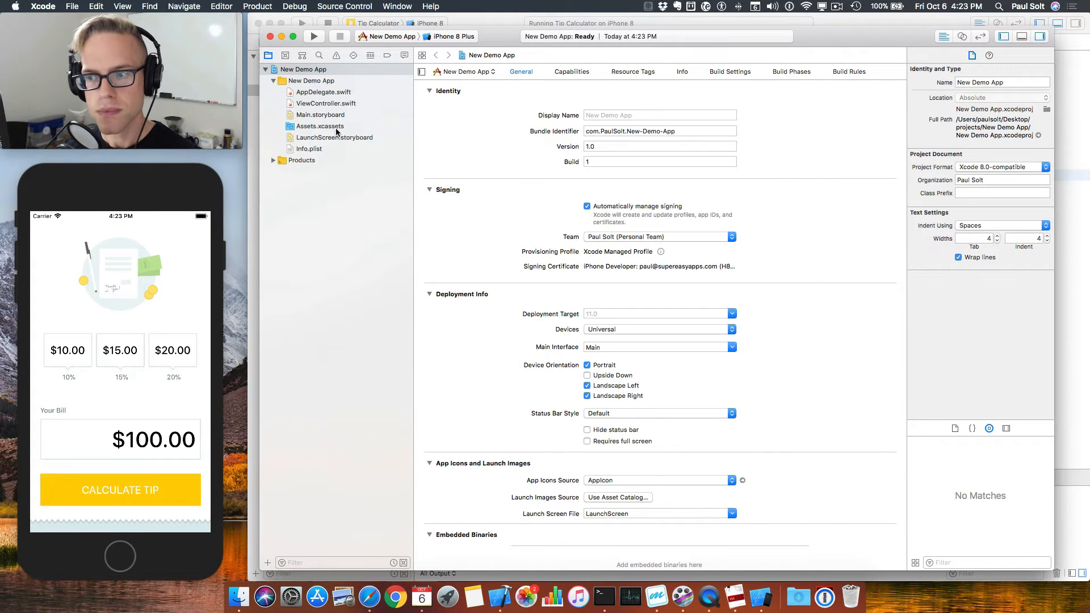
- In ViewController.swift, delete didReceiveMemoryWarning and leave a blank line inside viewDidLoad
left_click(327, 103)
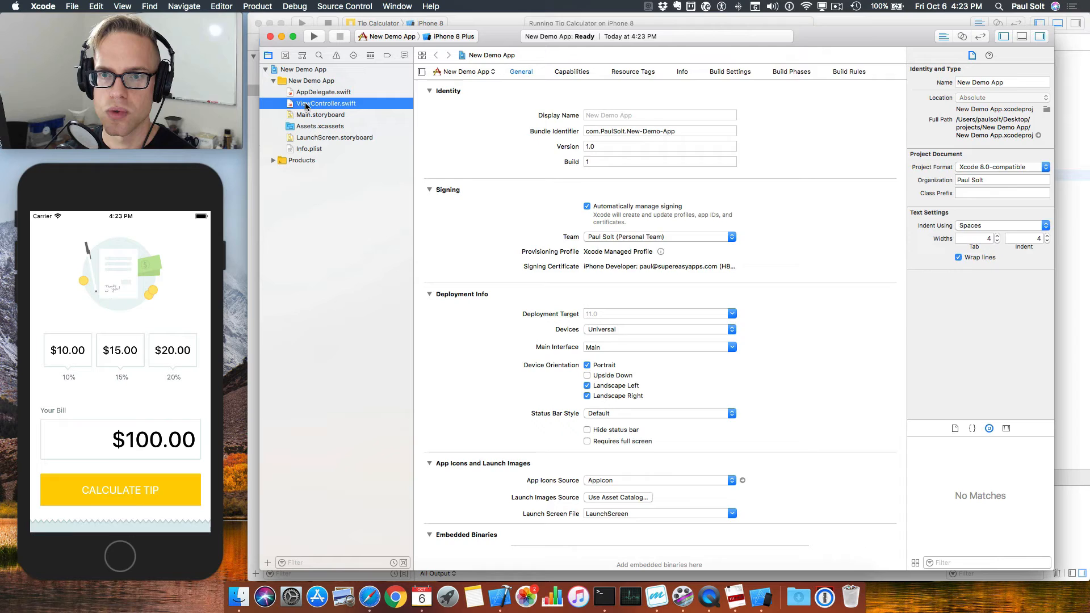
left_click(326, 103)
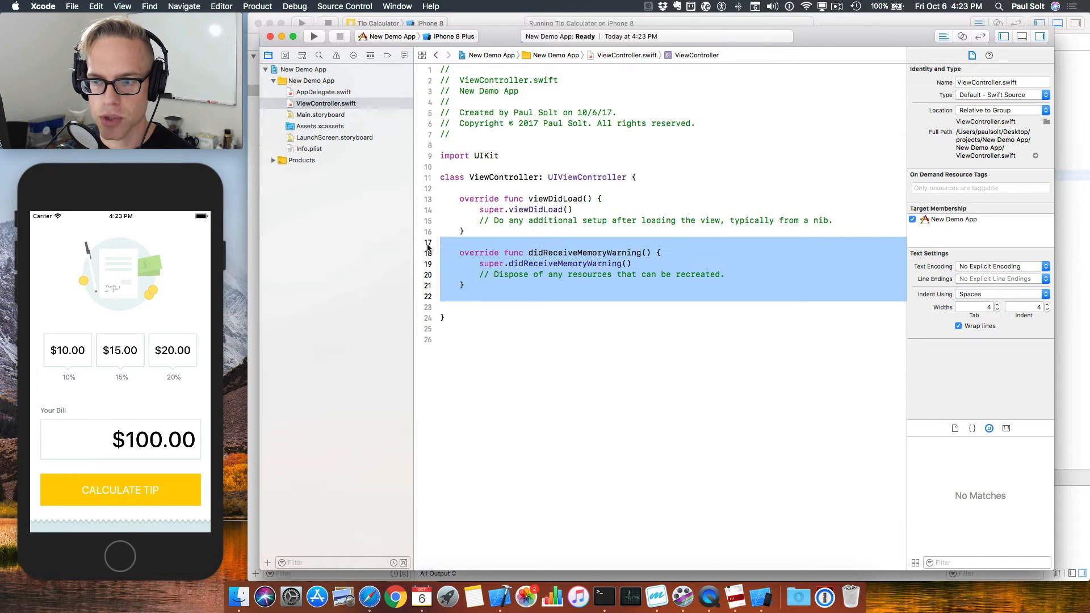
key("delete")
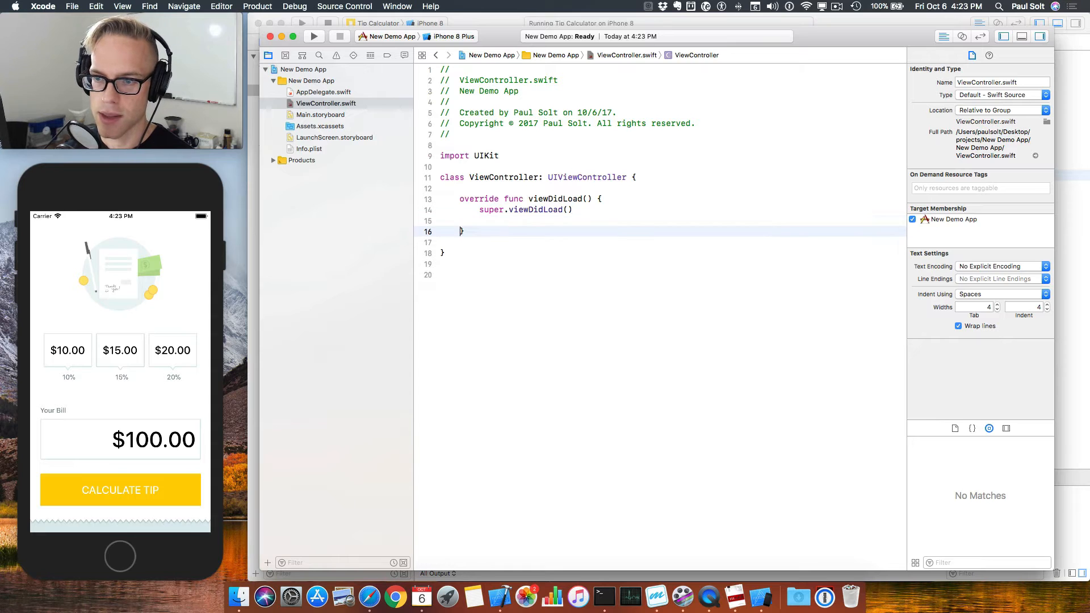
key("return")
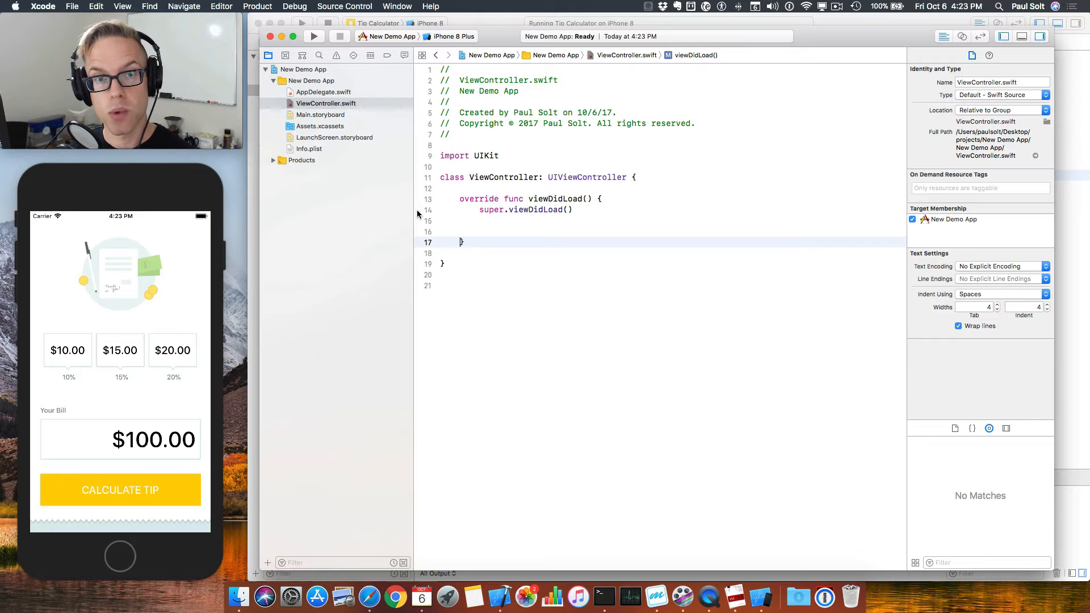
mouse_move(85, 391)
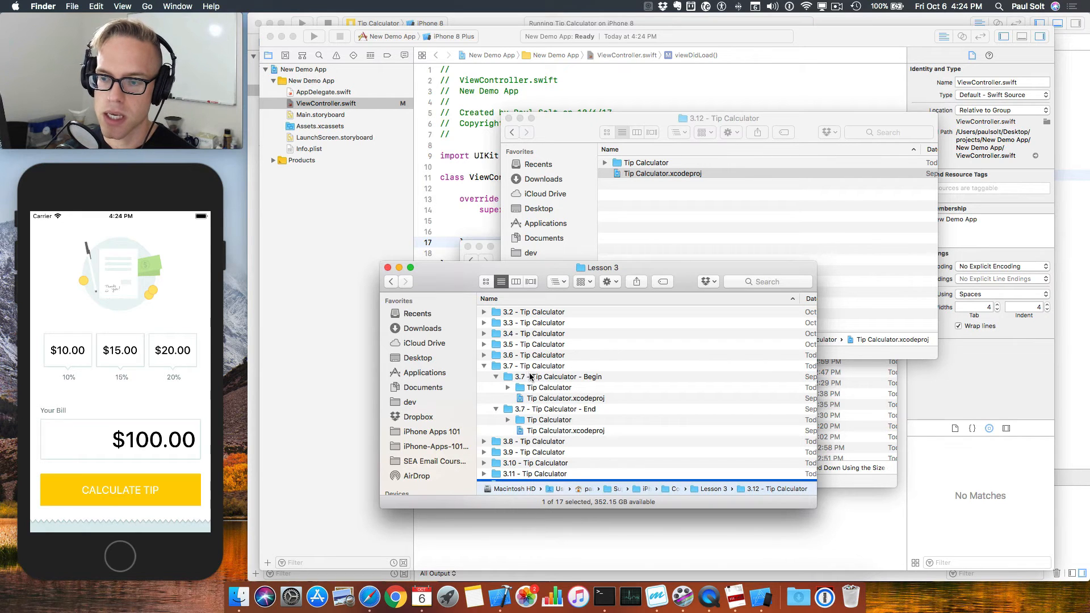
- Expand the 3.4 - Tip Calculator folder and its Begin and End project folders
left_click(533, 312)
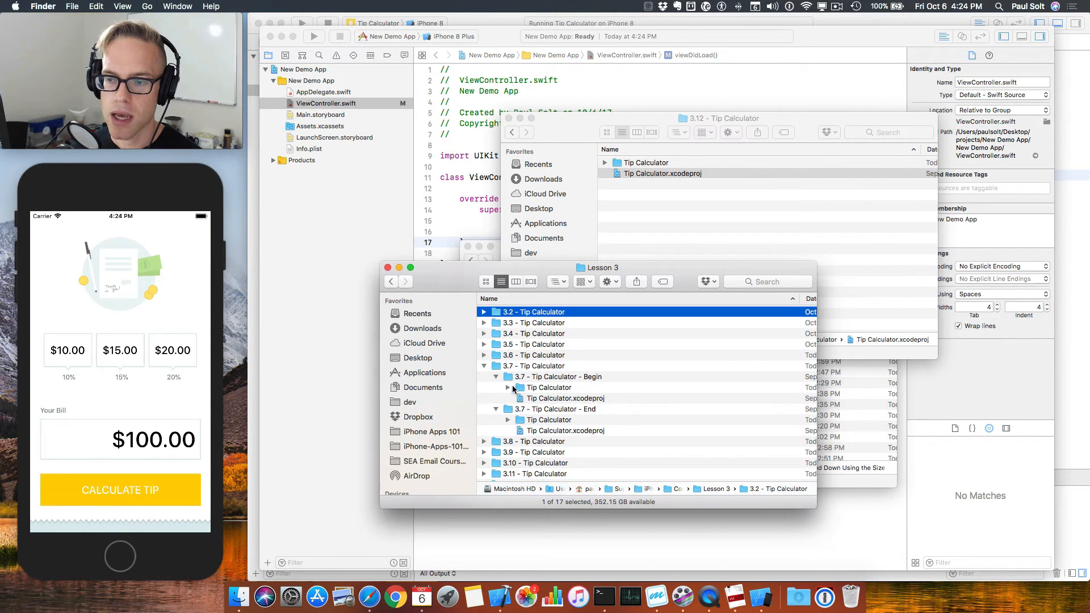
left_click(533, 333)
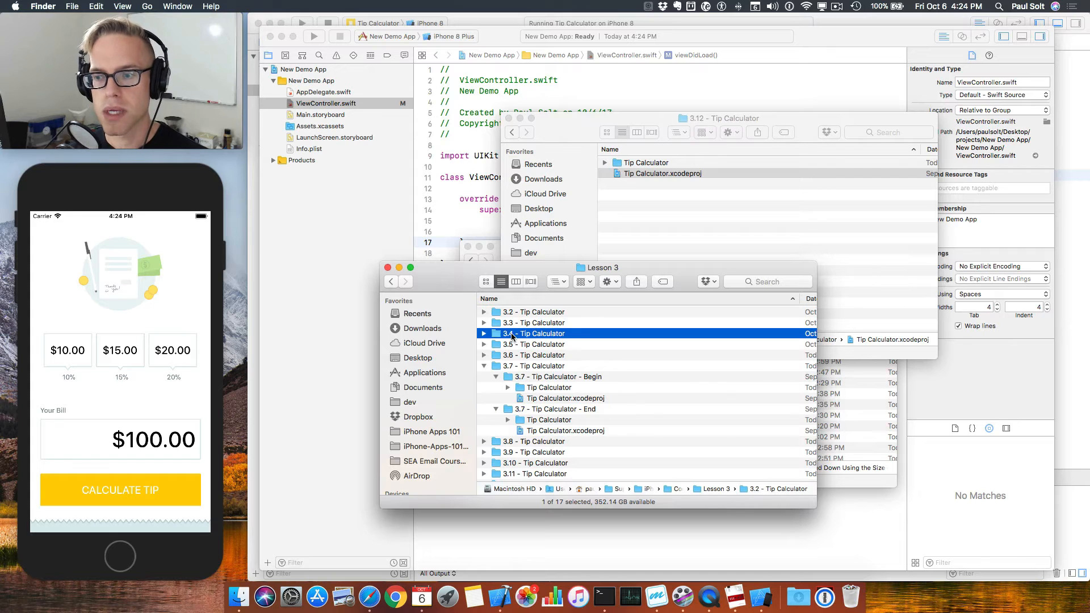
left_click(484, 334)
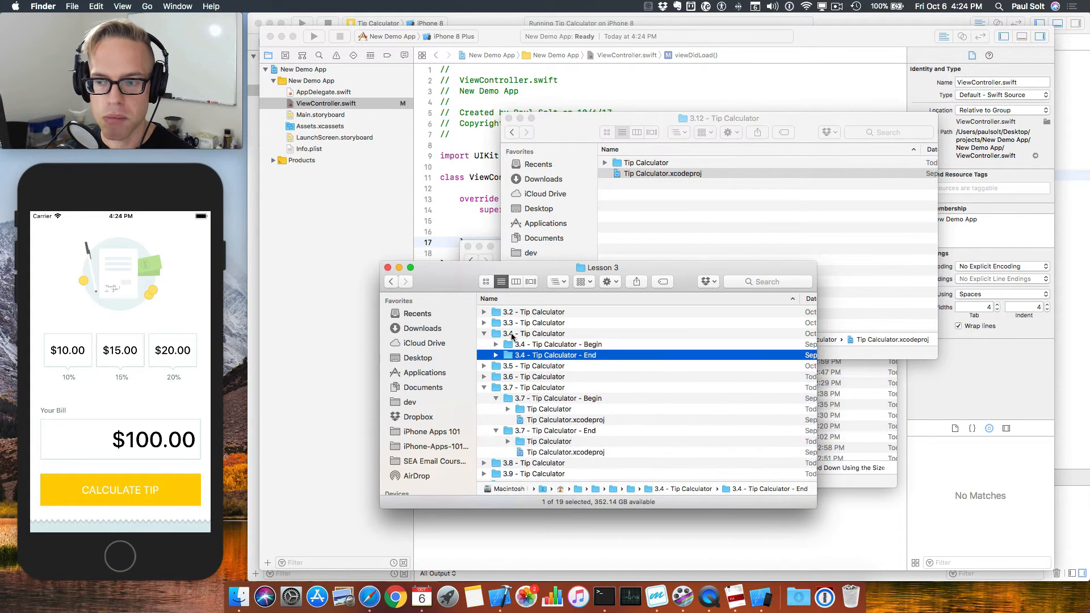
left_click(559, 344)
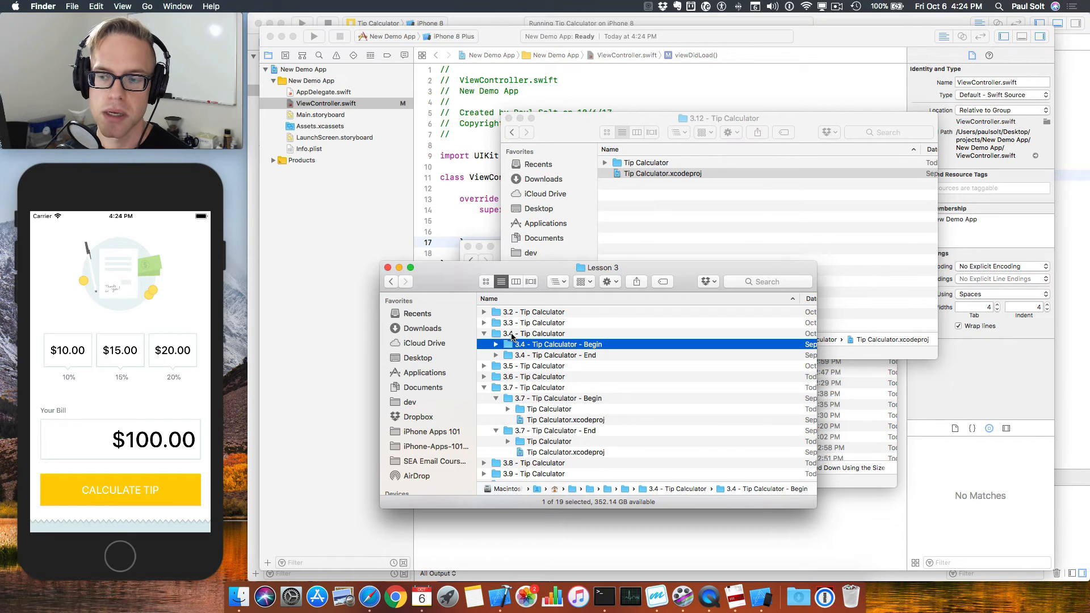
left_click(496, 344)
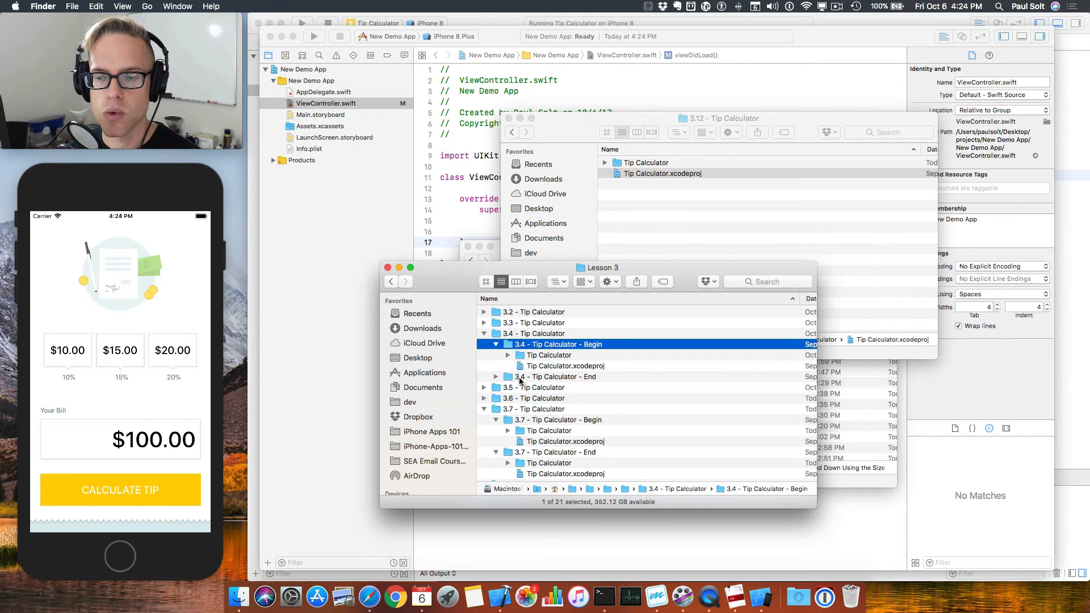
left_click(554, 376)
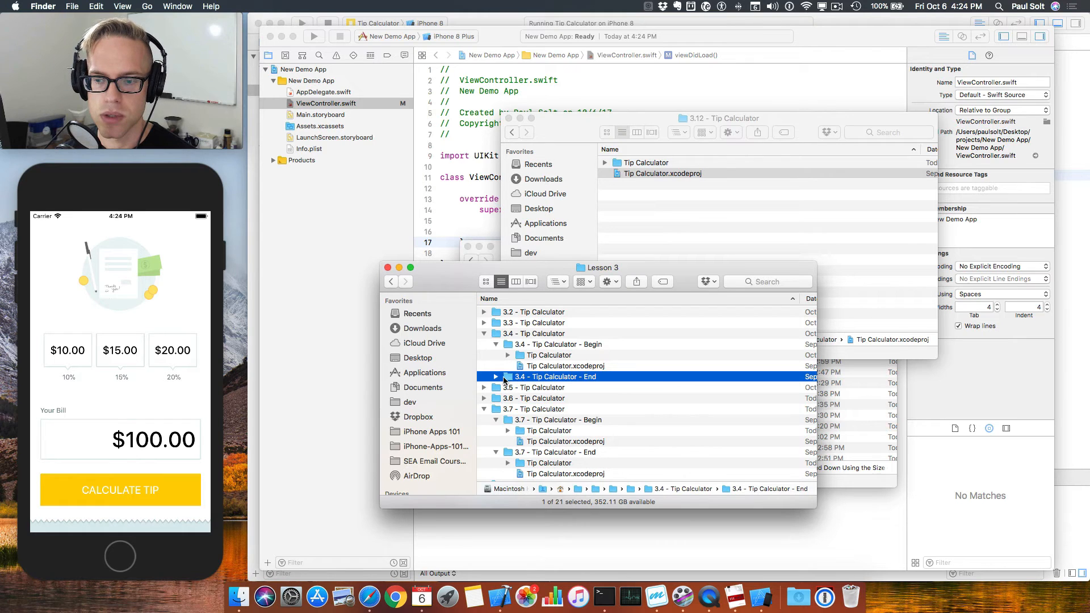
left_click(495, 376)
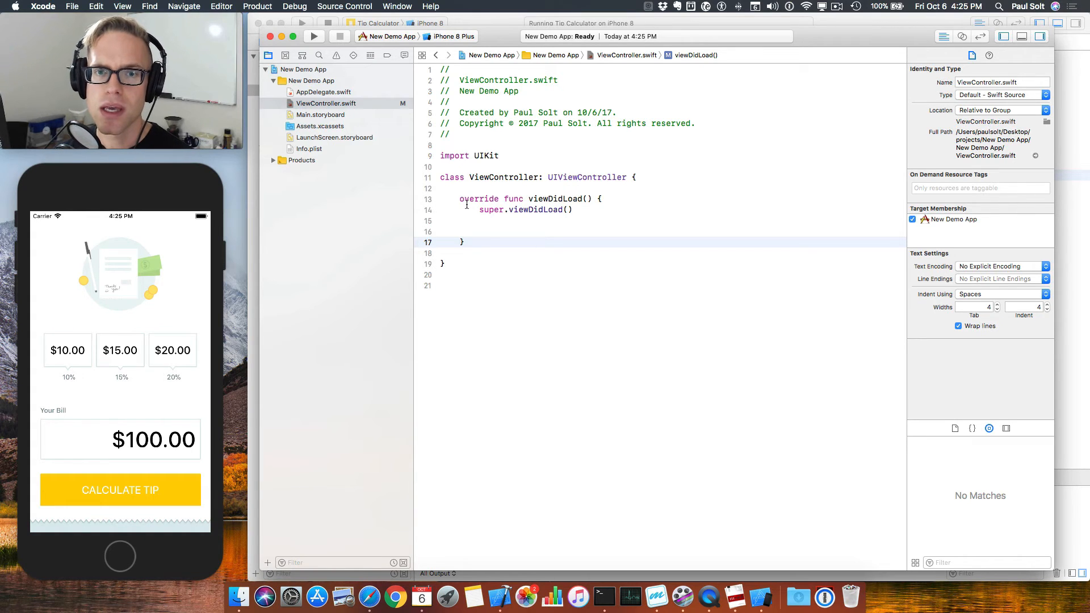
left_click(9, 6)
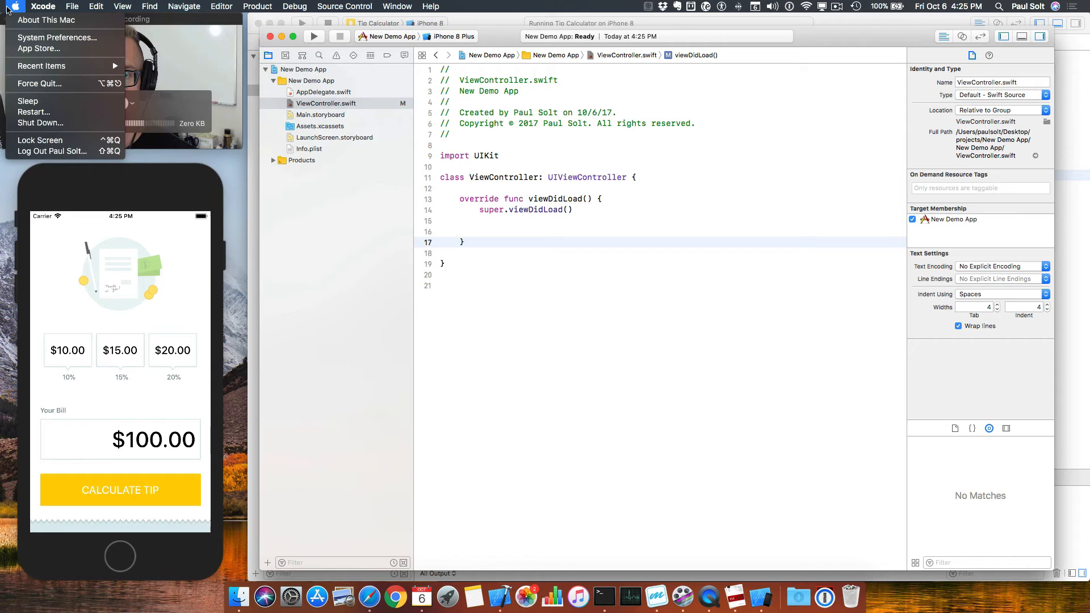
mouse_move(406, 178)
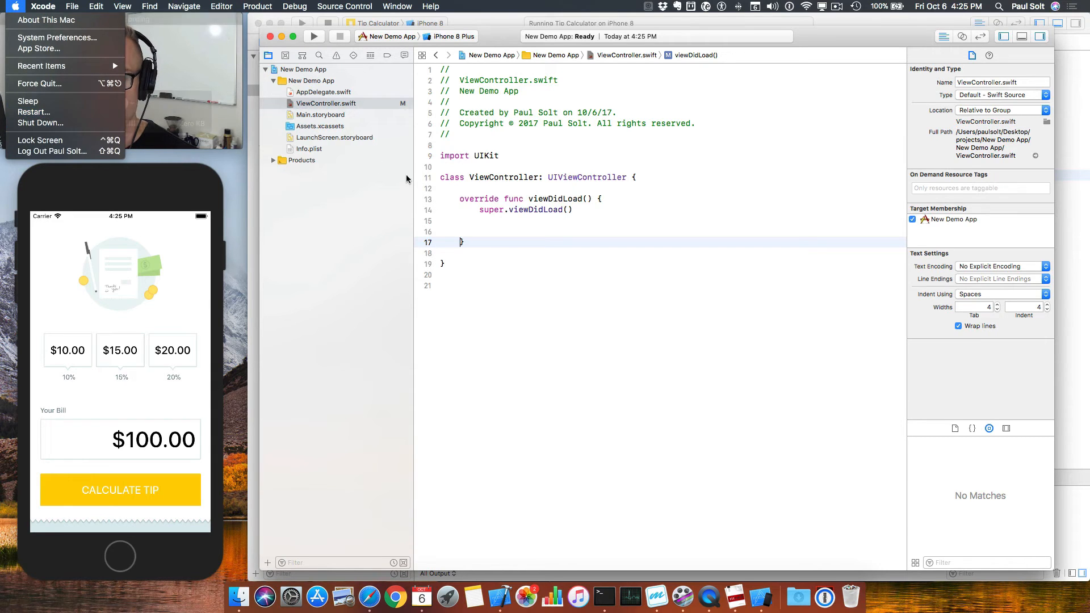
left_click(425, 173)
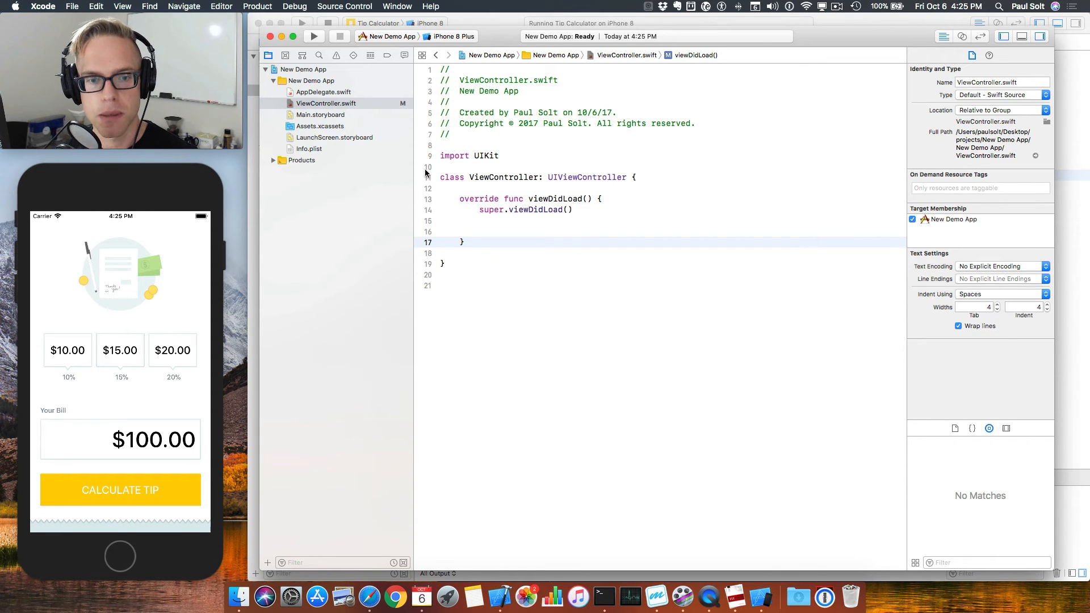
left_click(461, 242)
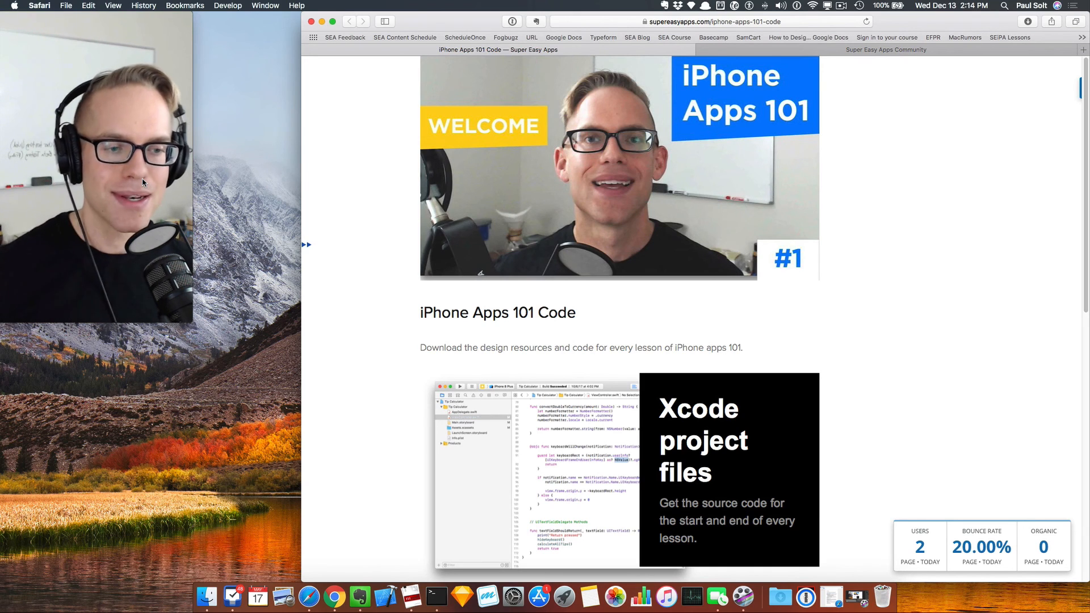
- Submit the iPhone Apps 101 Code download request with 'Download Now >>'
scroll("down", 3)
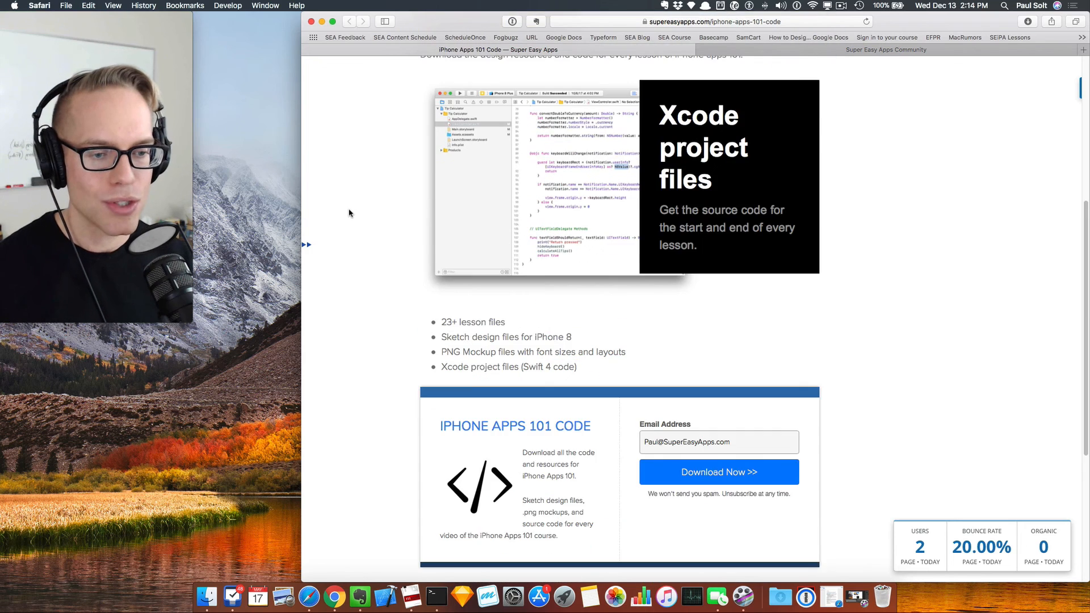
scroll("down", 3)
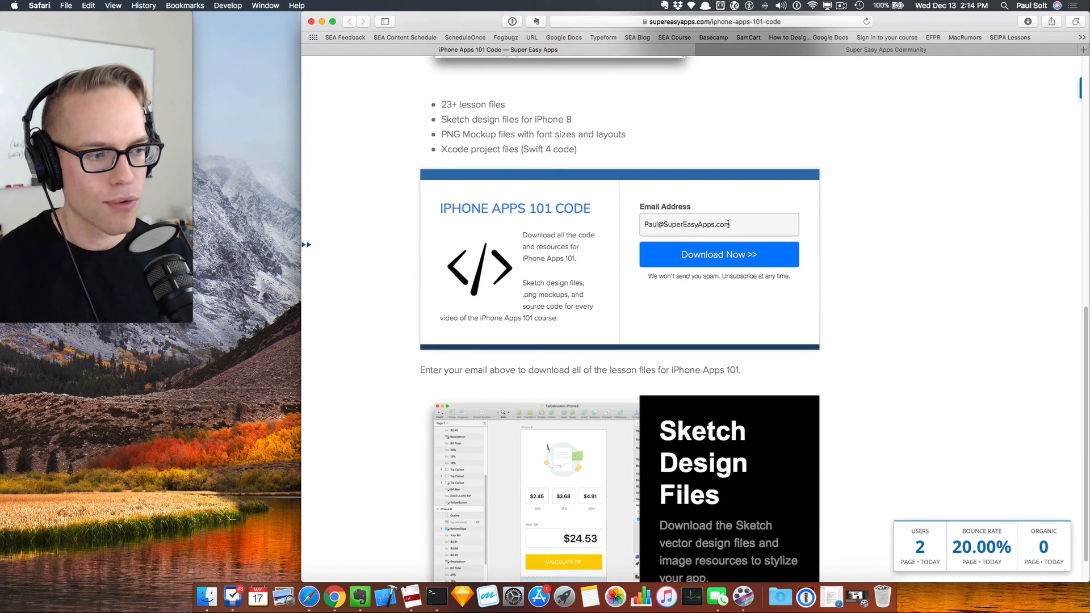
mouse_move(703, 271)
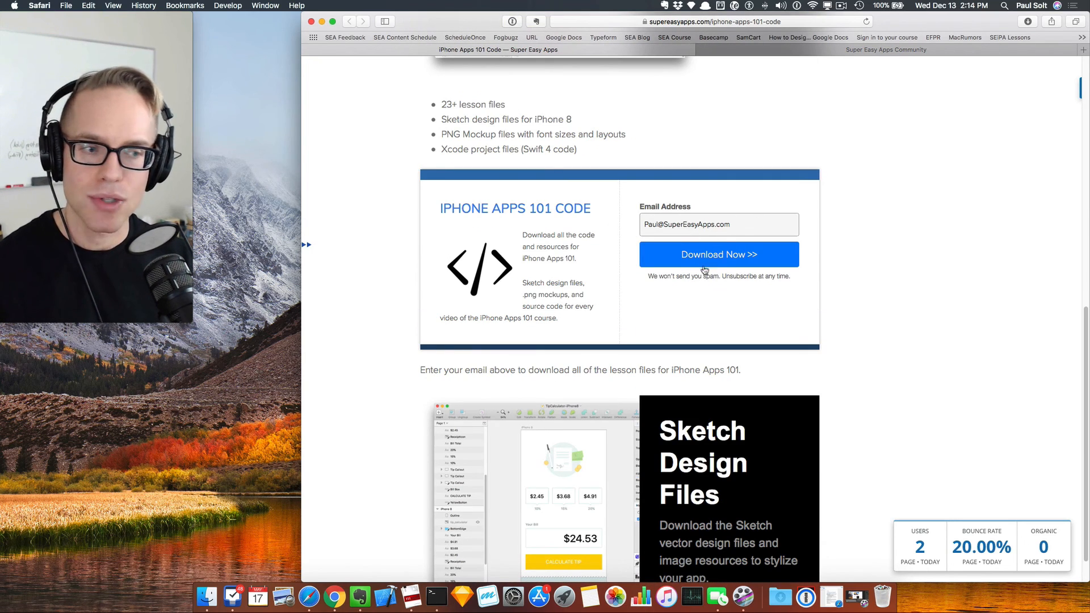
left_click(719, 254)
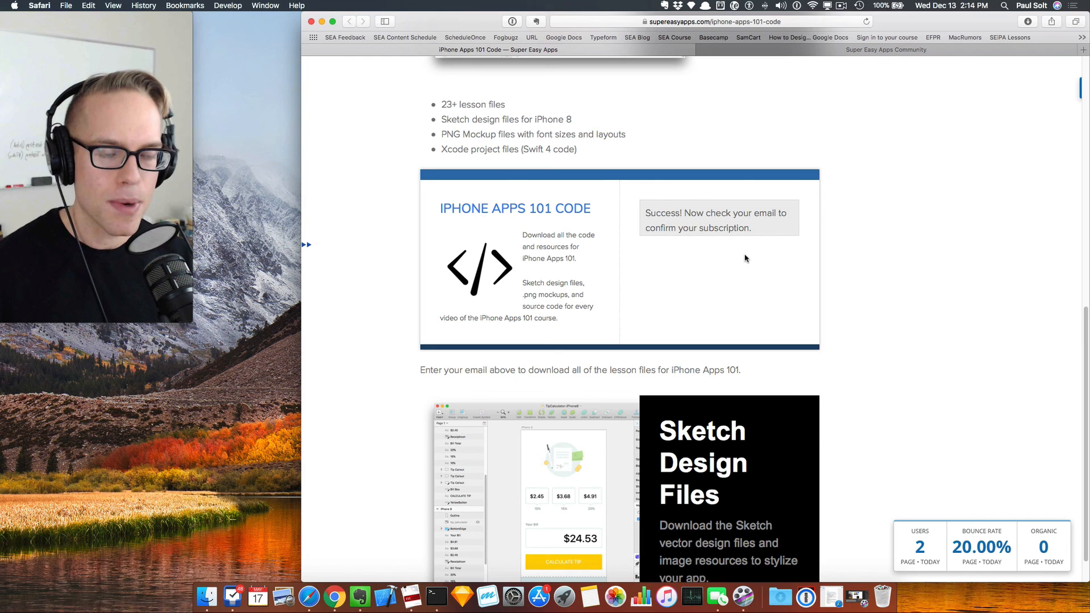